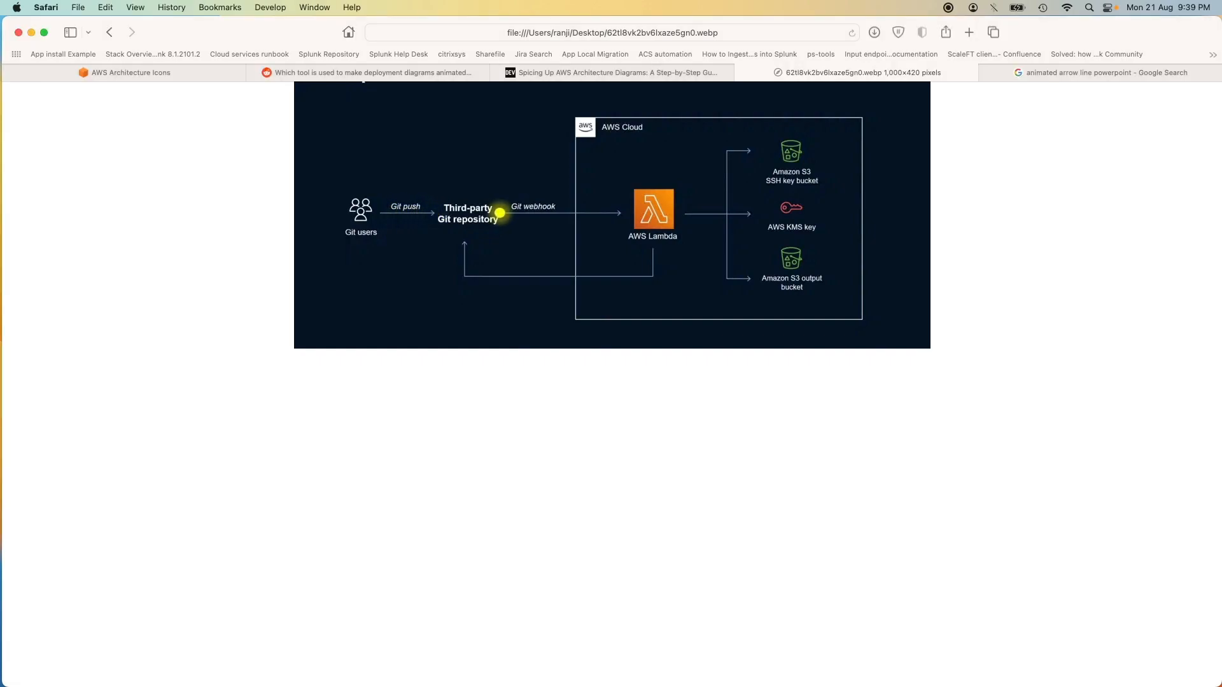
mouse_move(393, 214)
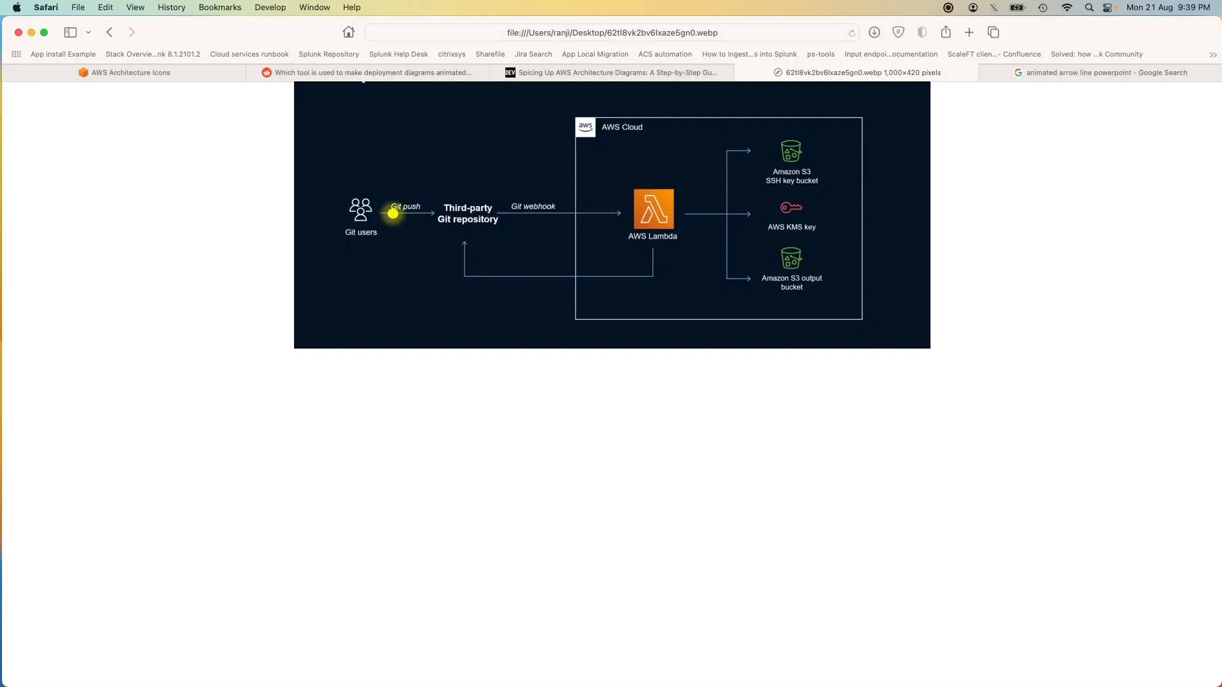
mouse_move(500, 213)
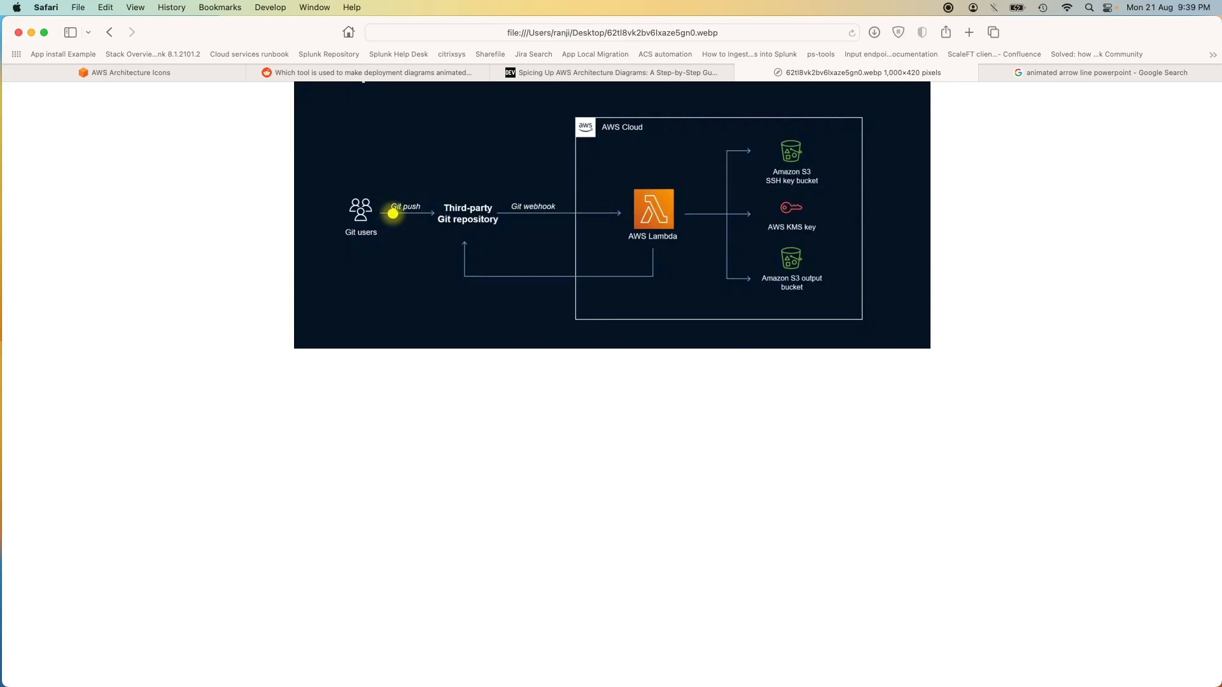
mouse_move(498, 213)
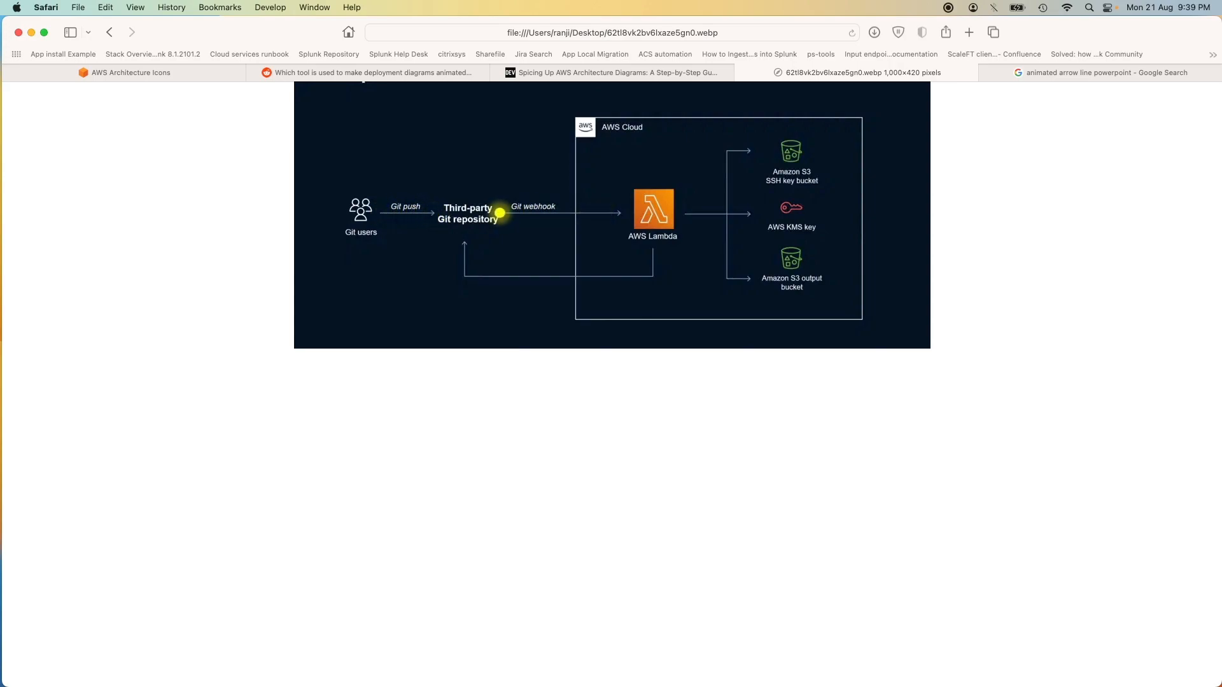
mouse_move(626, 252)
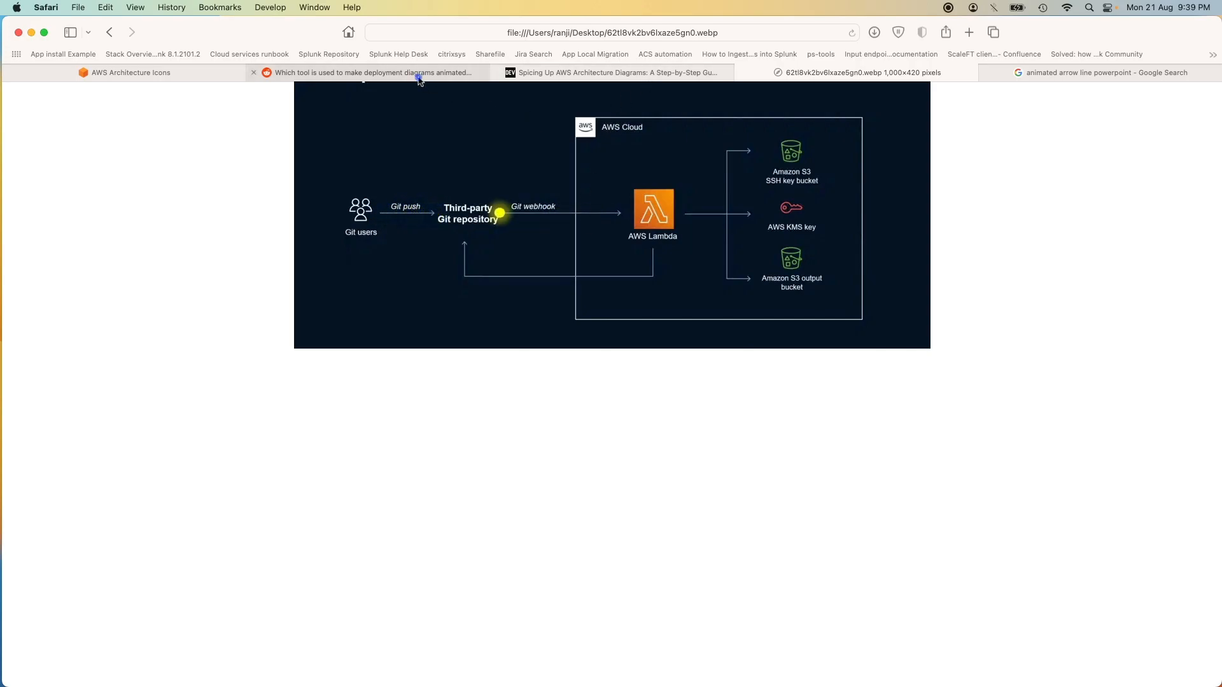
Switch to the r/aws thread on animated deployment diagrams and scroll through the post's images
left_click(371, 72)
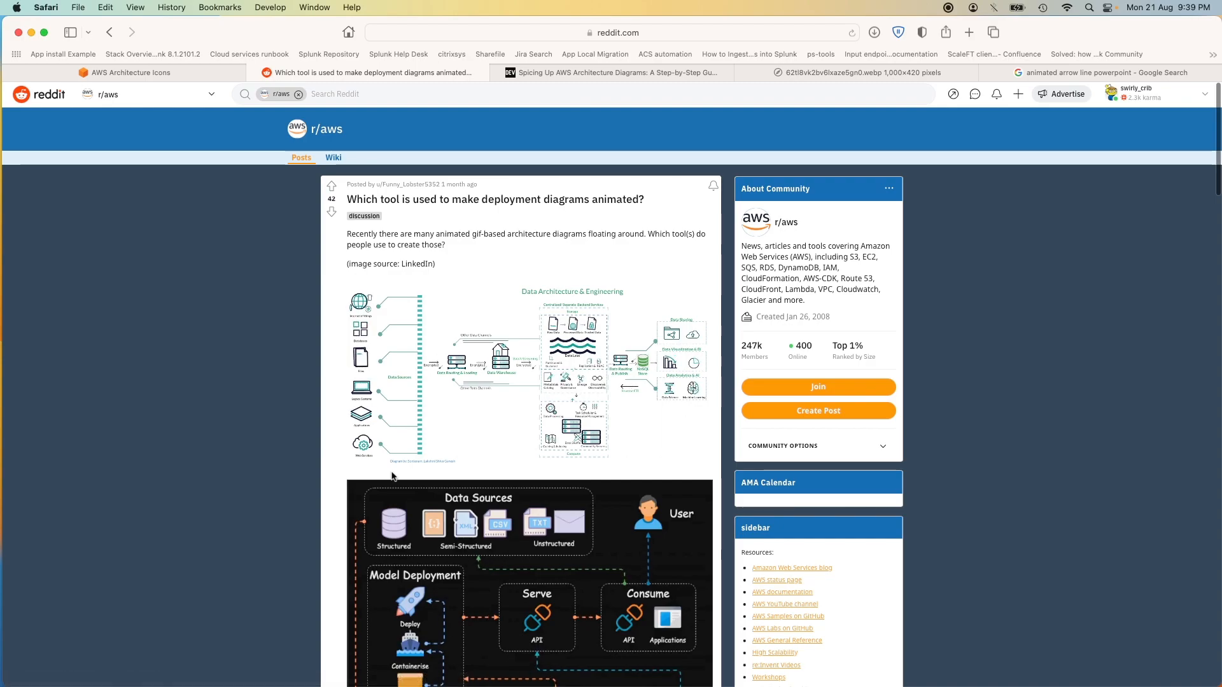
scroll("down", 3)
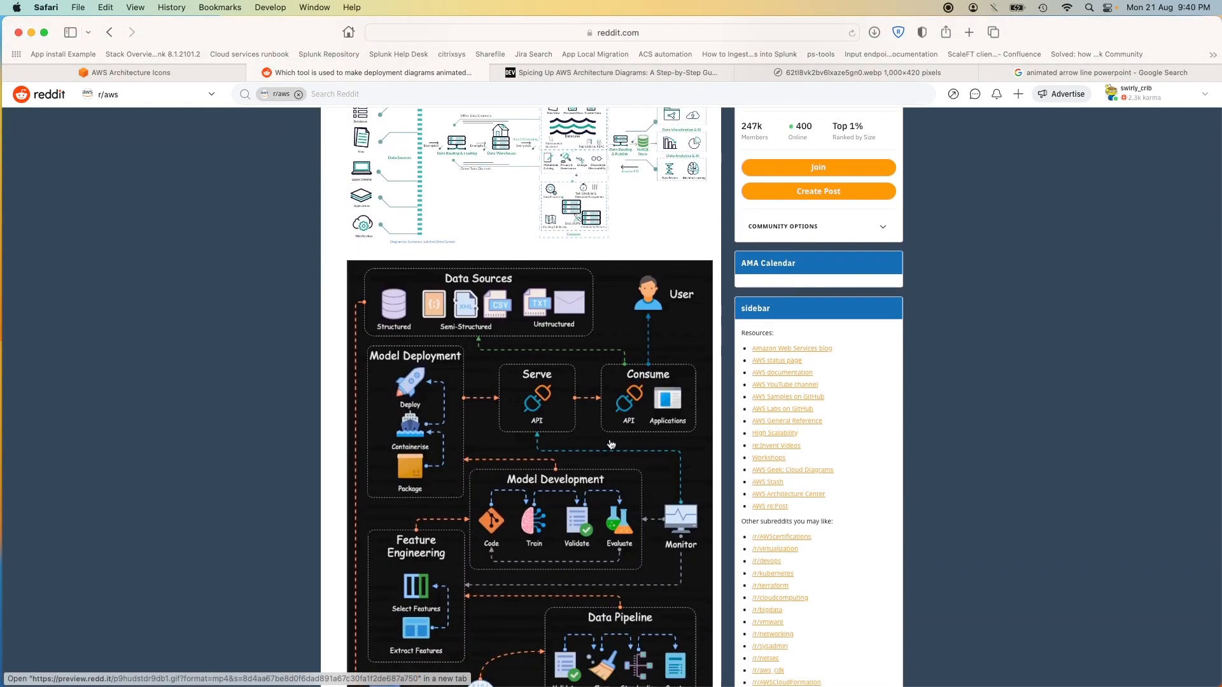
scroll("down", 3)
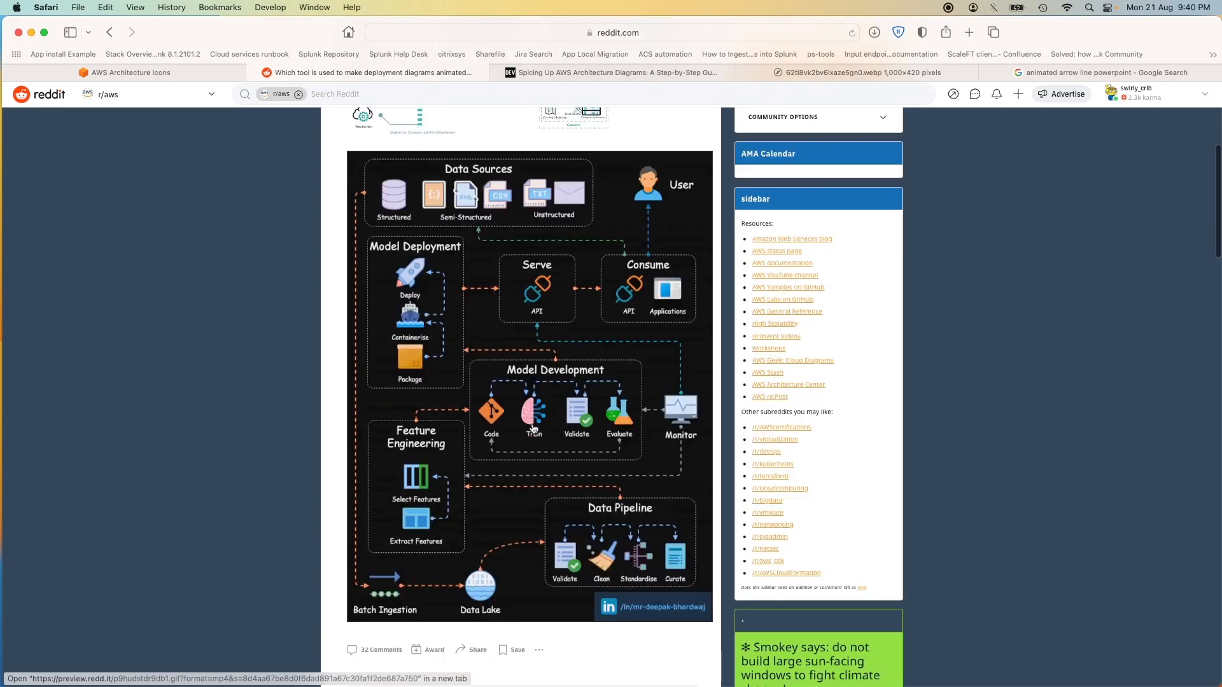
scroll("up", 3)
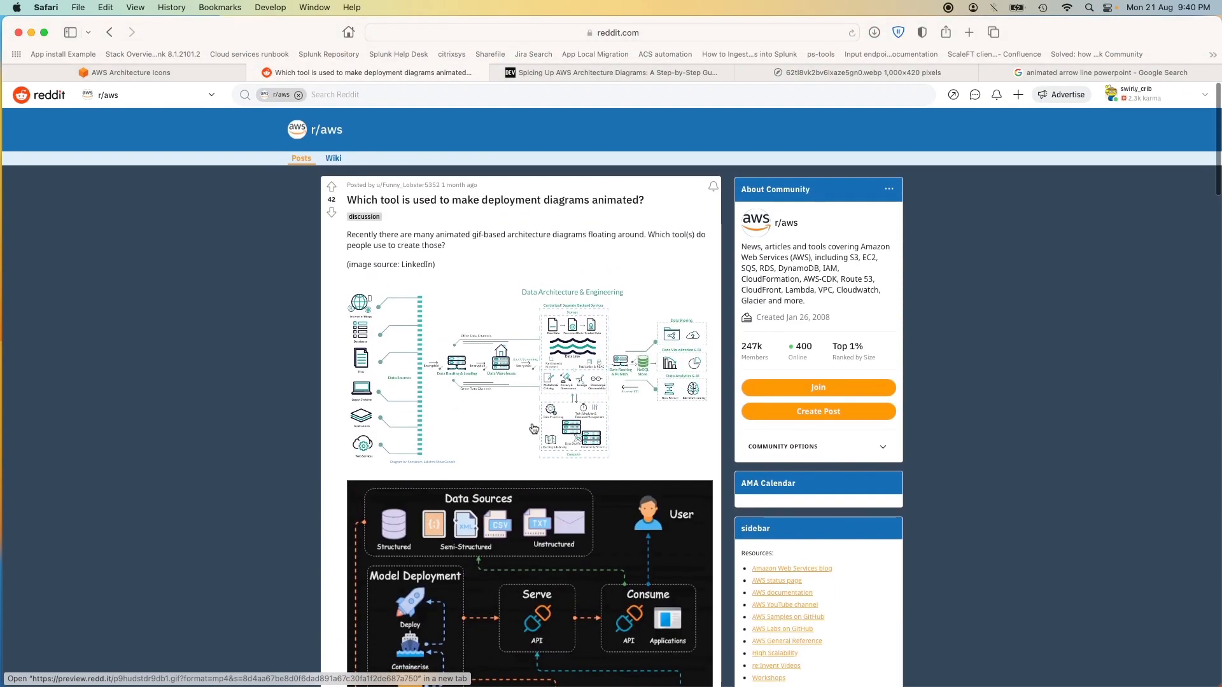
scroll("down", 3)
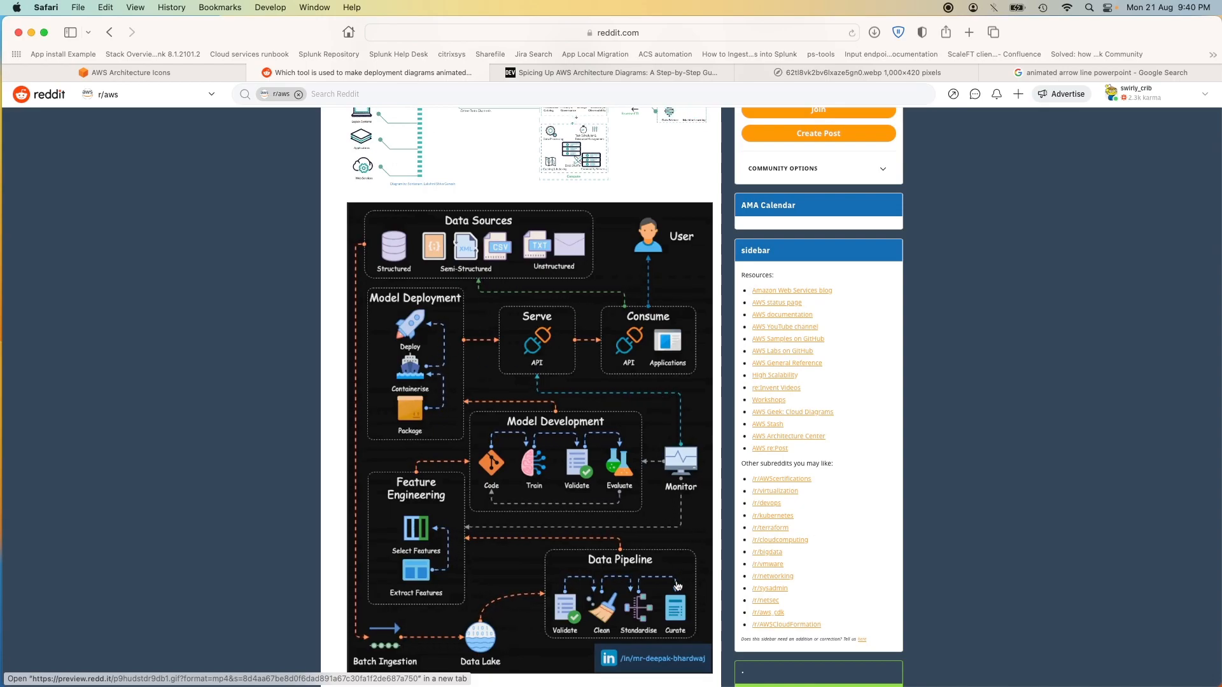
scroll("down", 3)
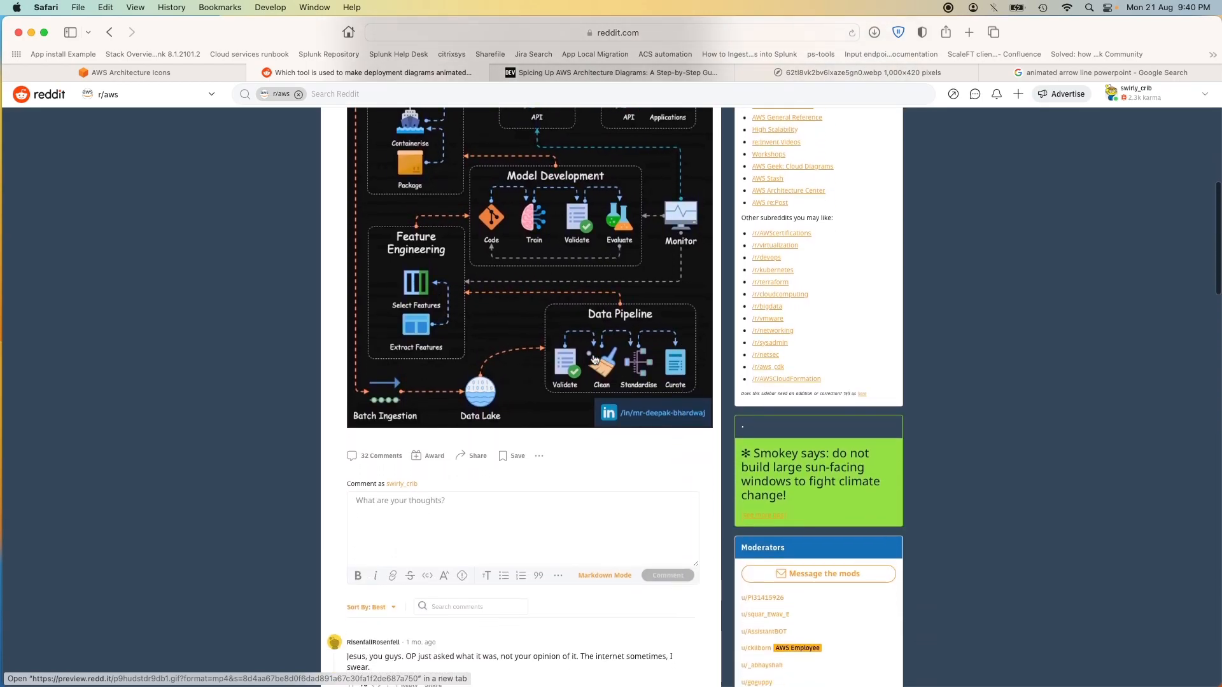
scroll("down", 3)
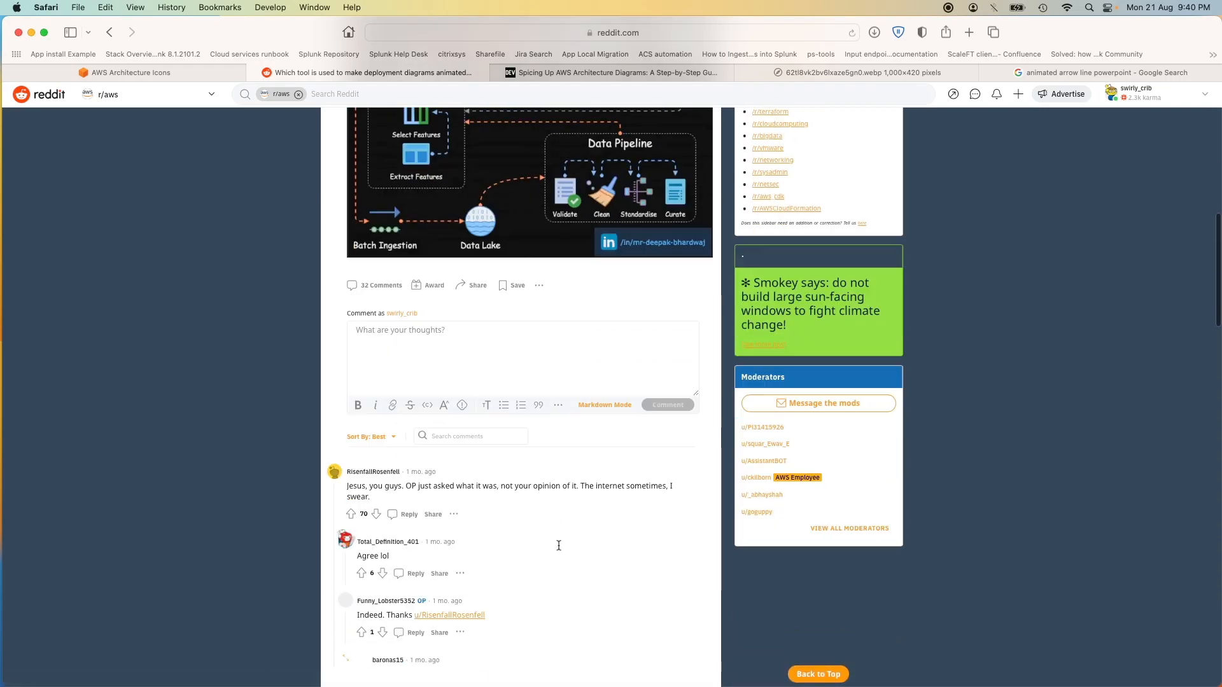
Read through the replies suggesting draw.io, D2, PowerPoint and Prezi
scroll("up", 3)
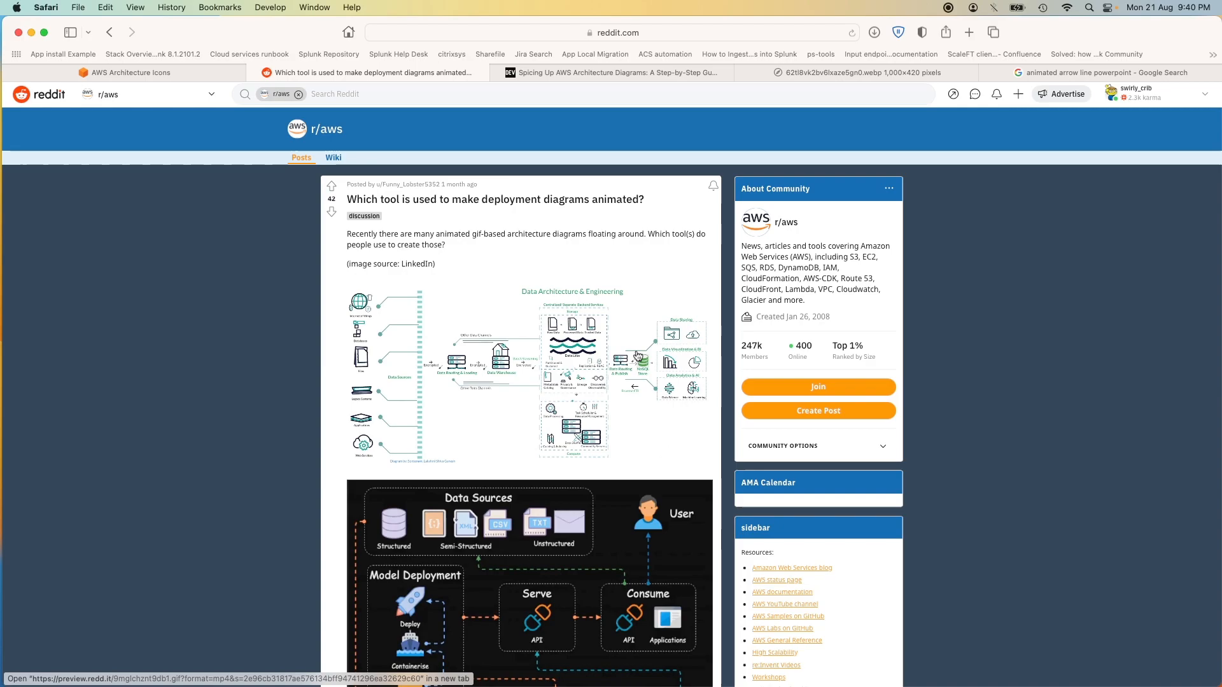
scroll("down", 3)
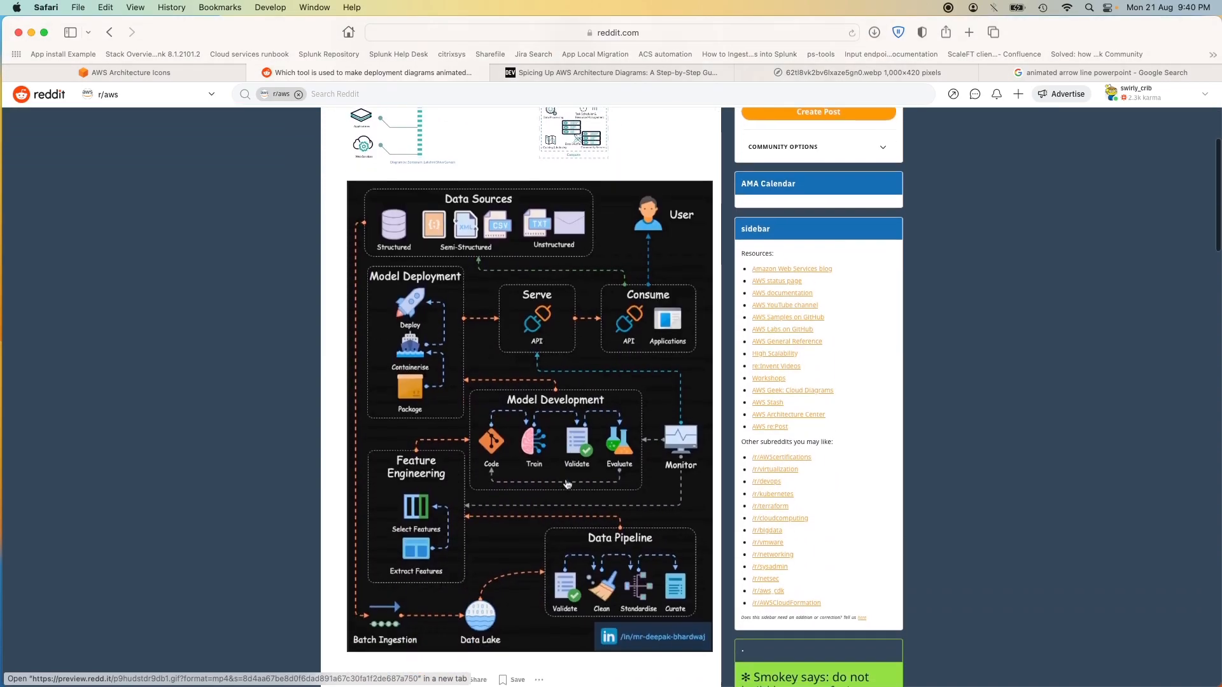
scroll("down", 3)
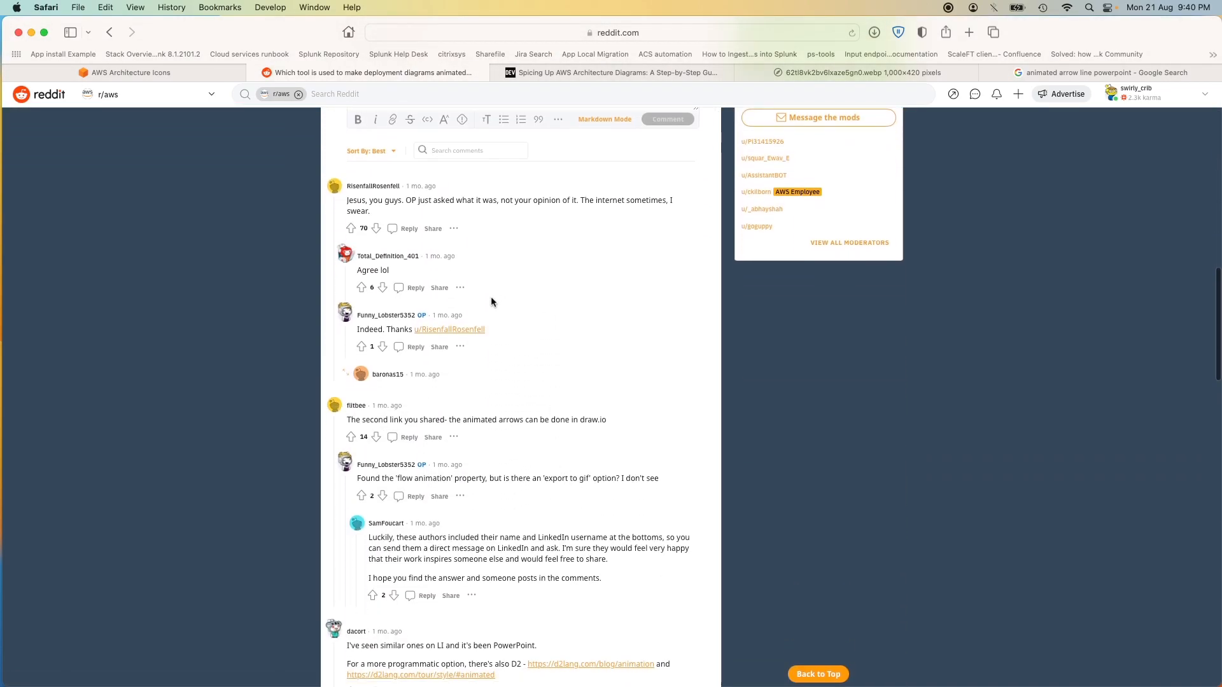
mouse_move(587, 554)
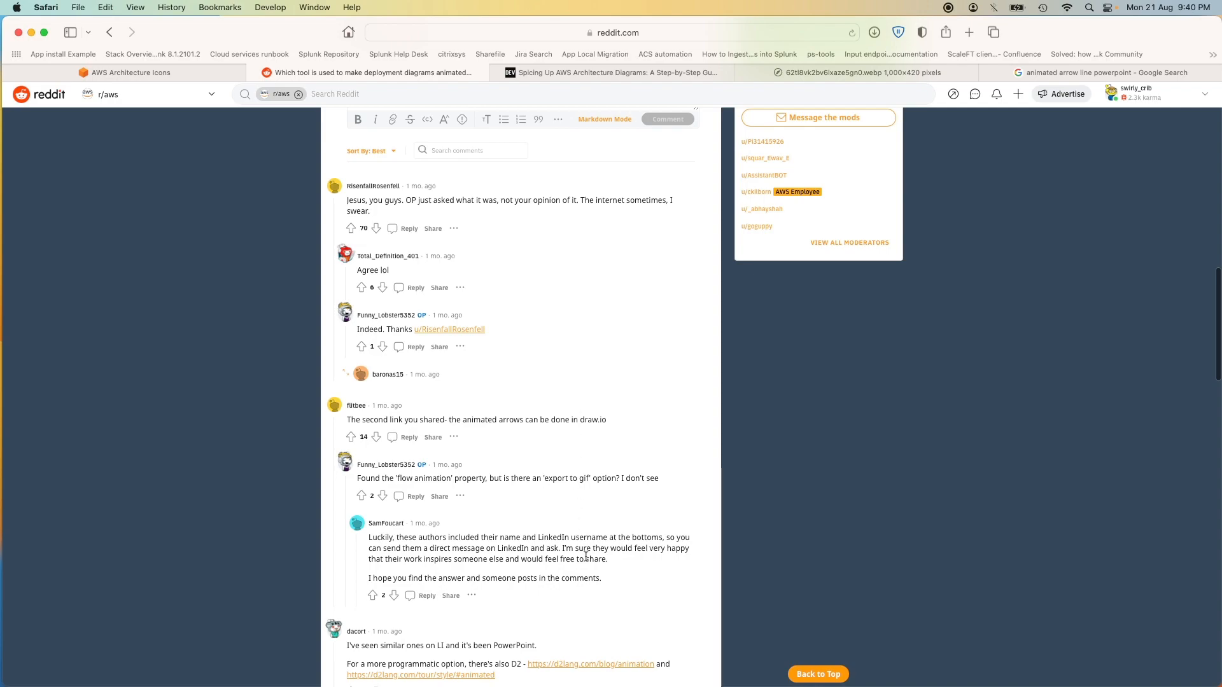
scroll("down", 3)
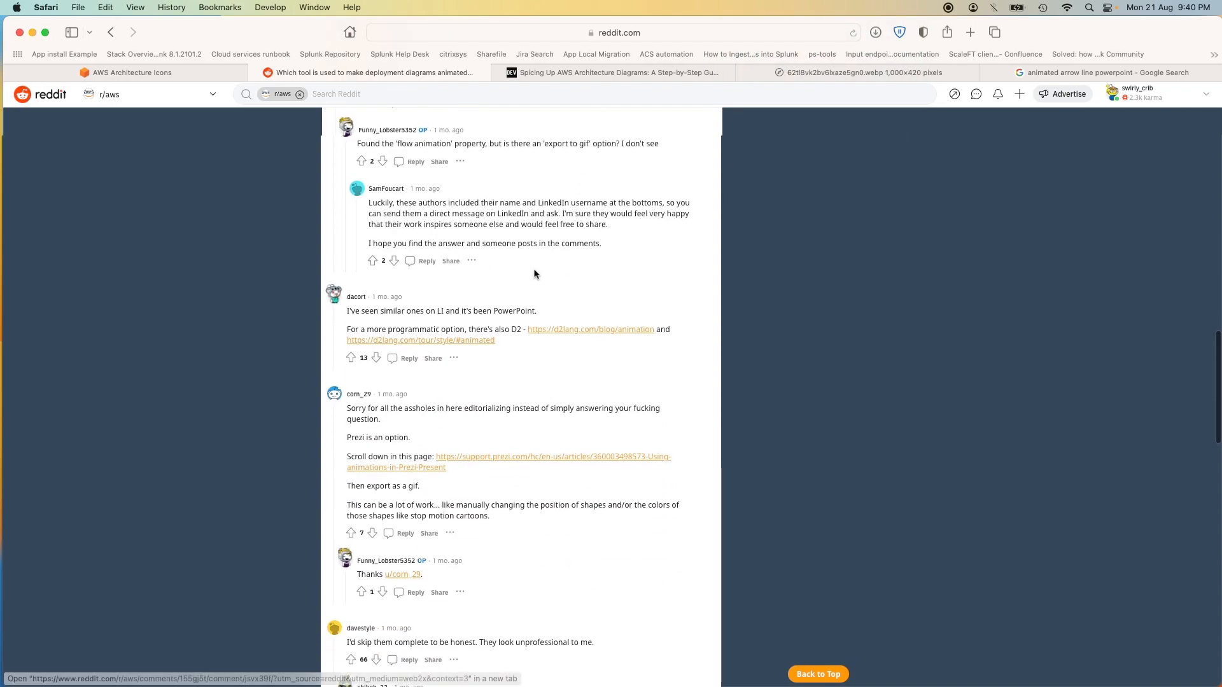
scroll("down", 3)
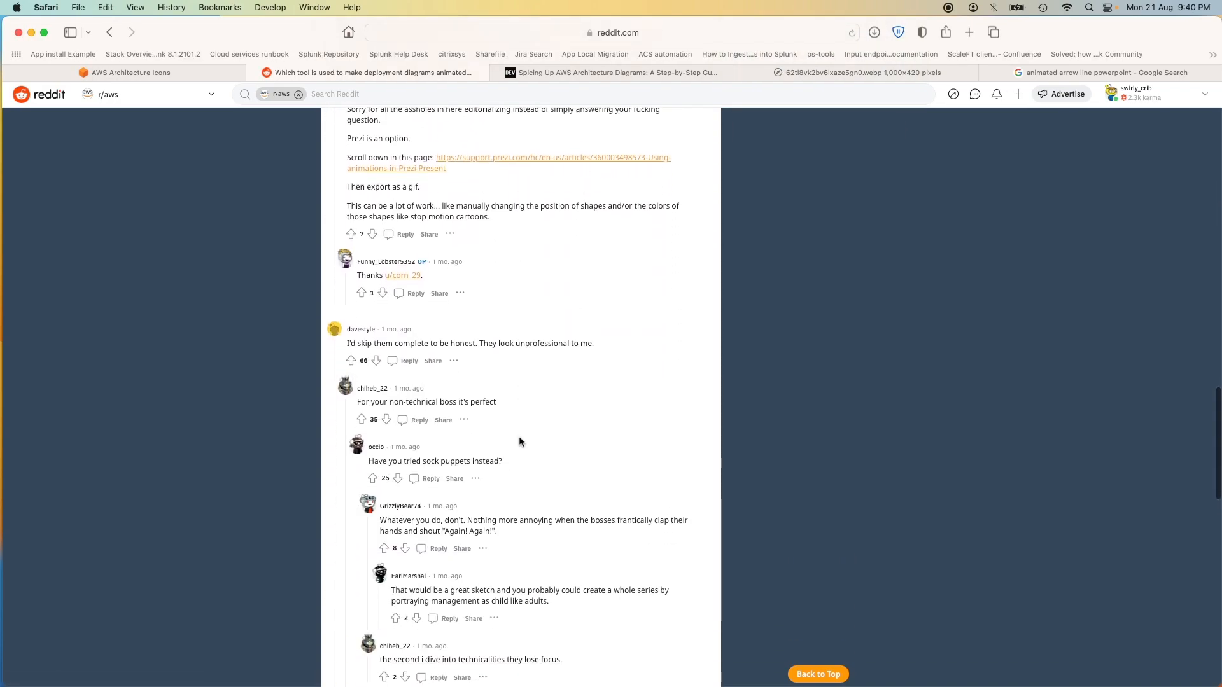
scroll("down", 3)
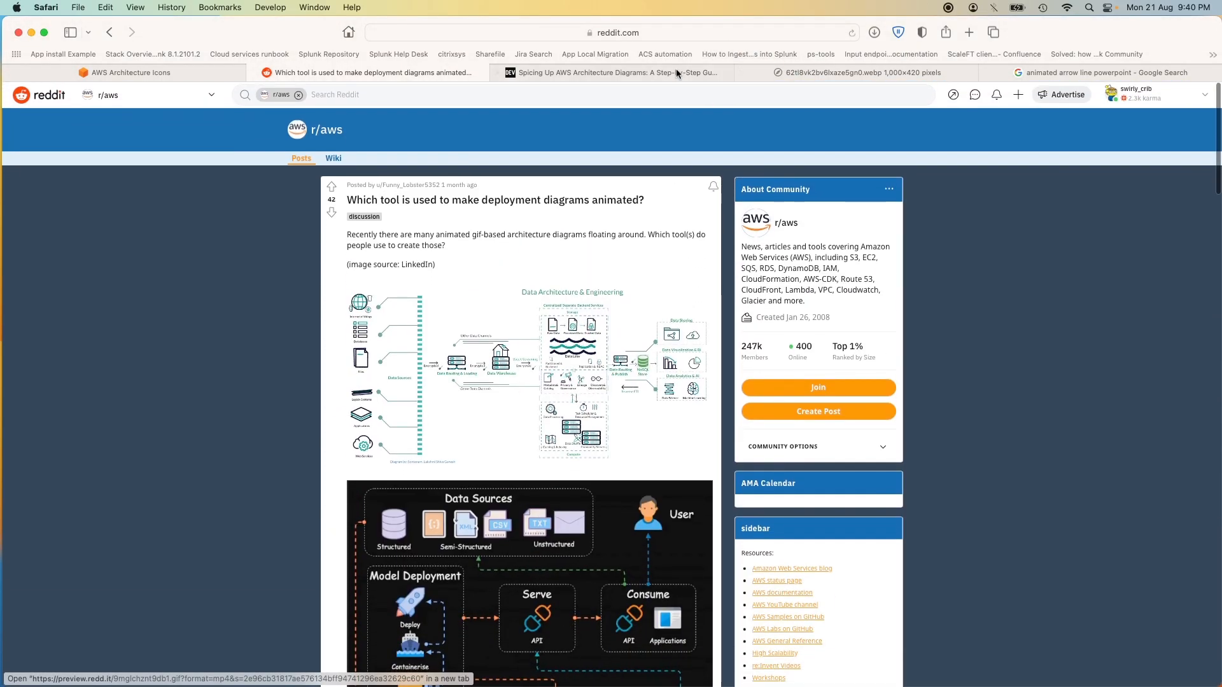
Switch to the DEV Community article on creating animated AWS architecture GIFs
left_click(616, 73)
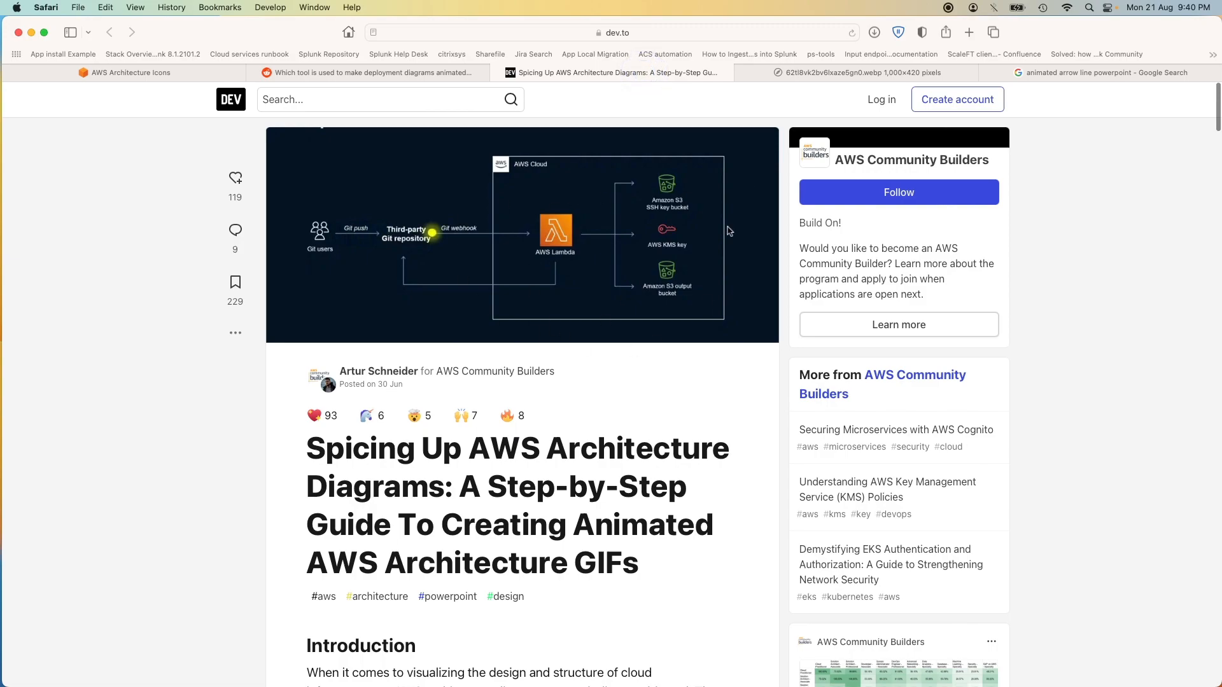
mouse_move(610, 255)
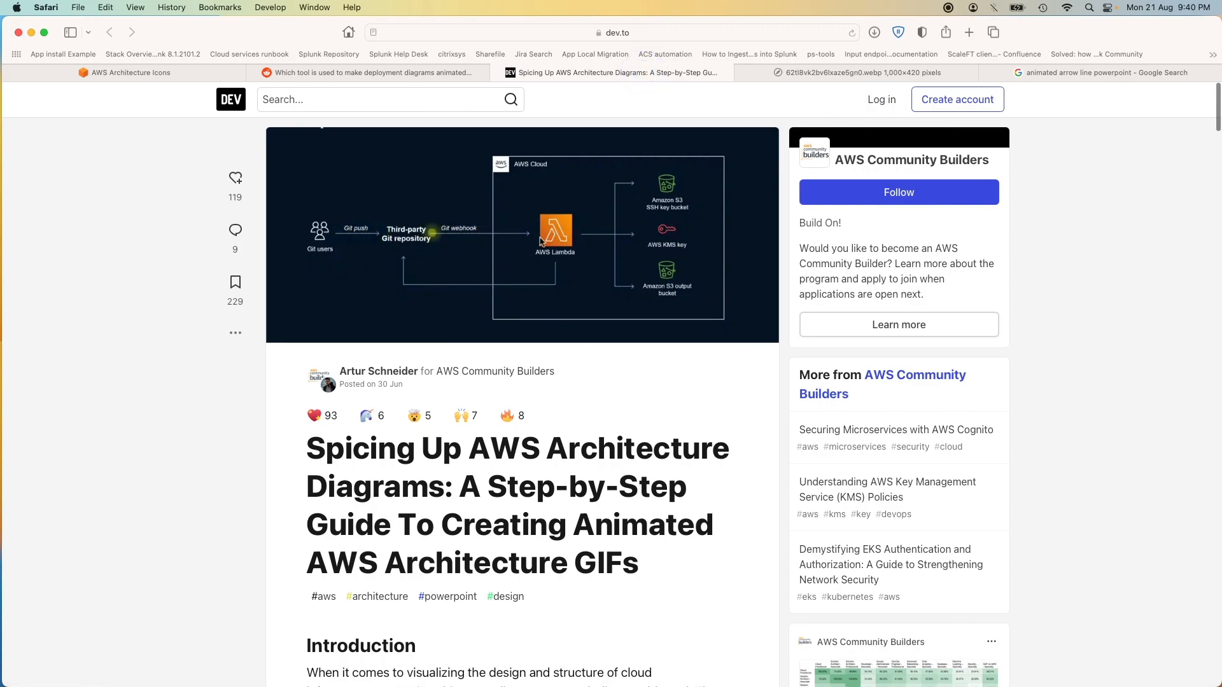
mouse_move(637, 349)
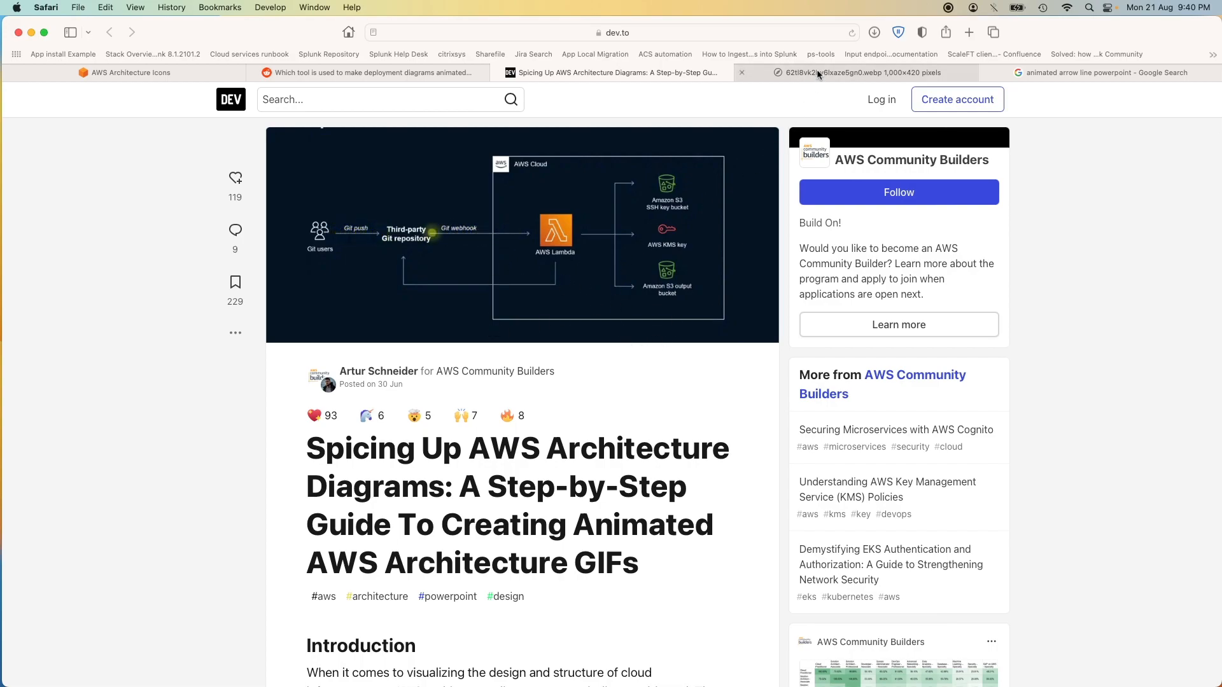
Switch to the AWS Architecture Icons page and scroll to the PowerPoint icon toolkit
left_click(128, 72)
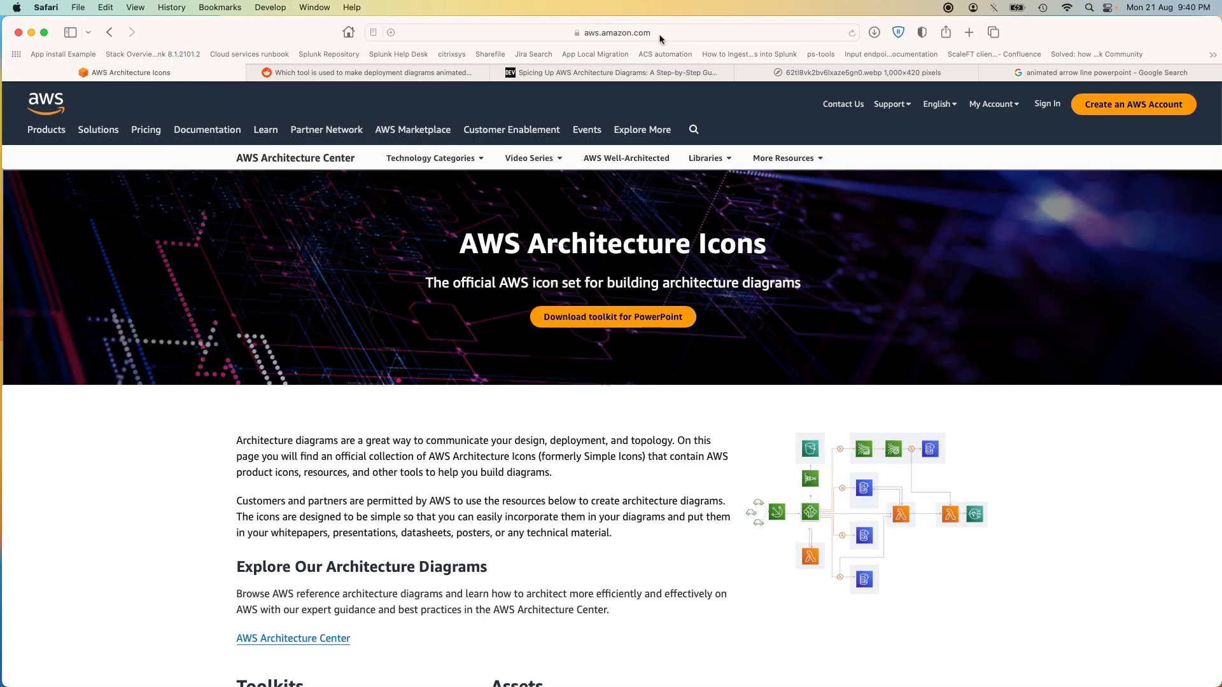
left_click(612, 32)
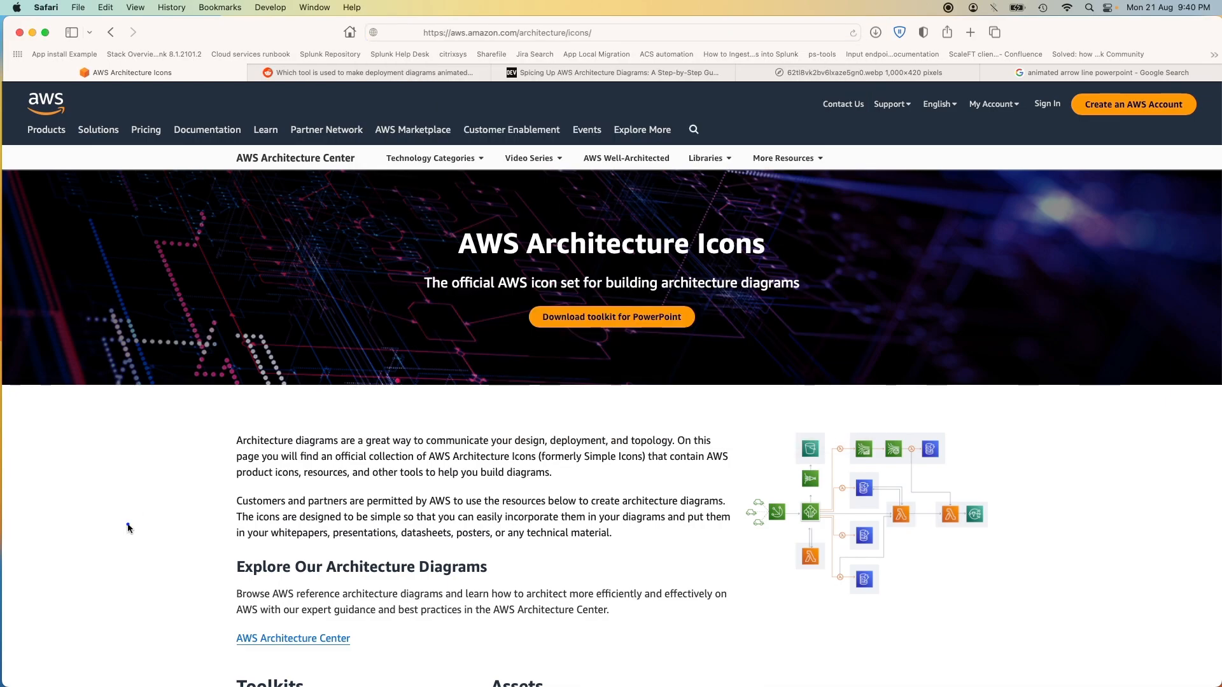
scroll("down", 3)
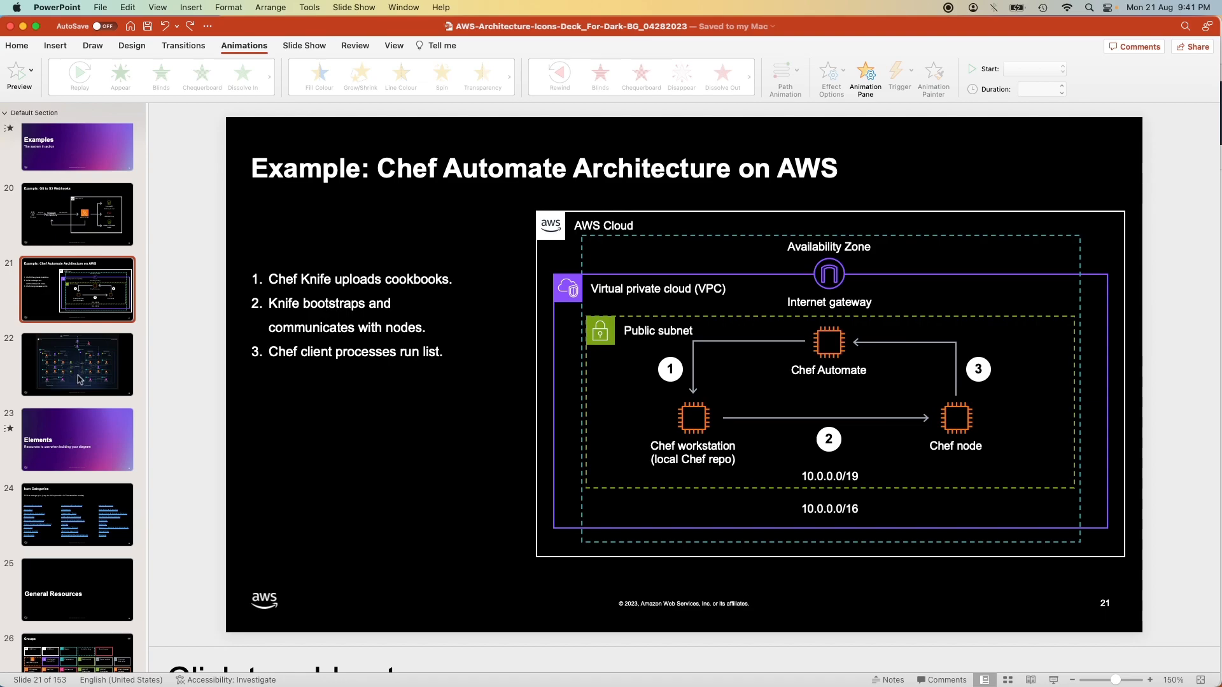
Browse the Git to S3 Webhooks example, Icons and Building a Diagram guideline slides
left_click(78, 214)
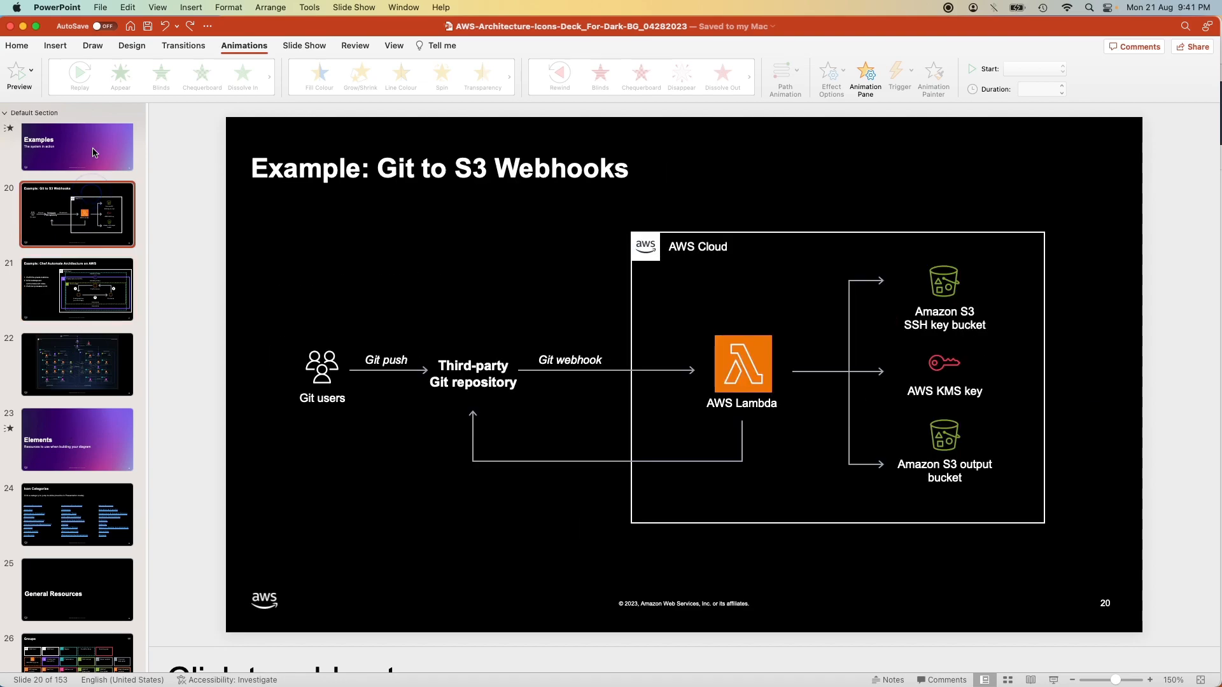
scroll("up", 3)
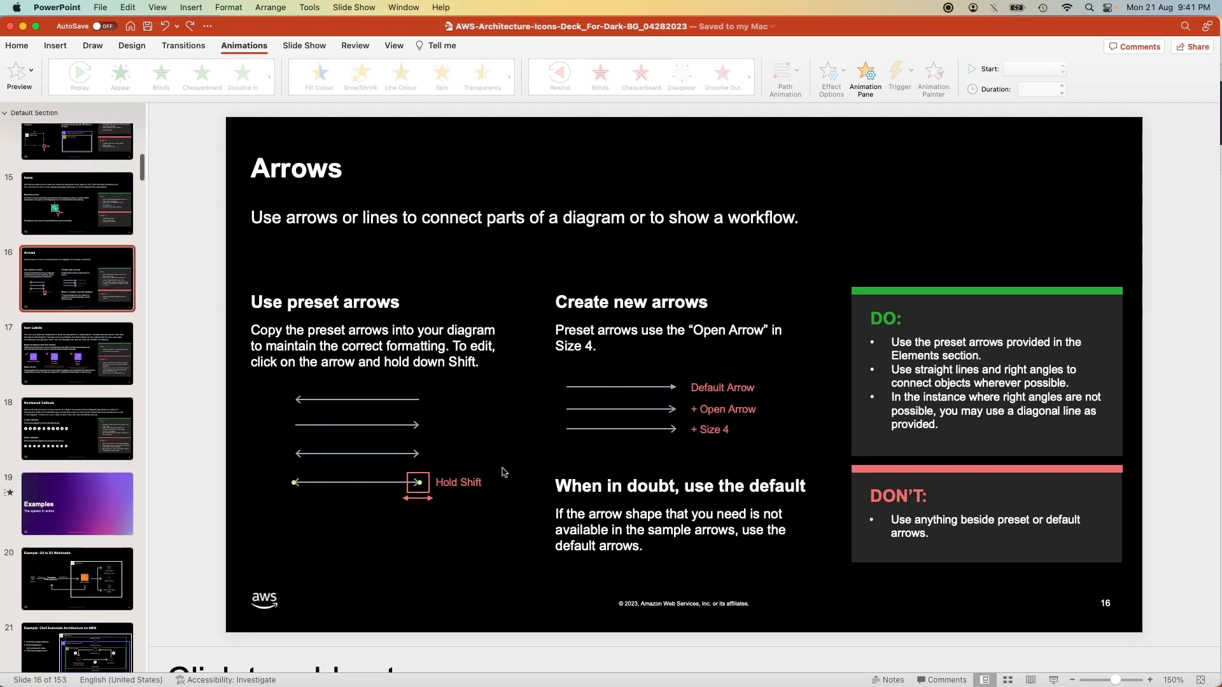
left_click(77, 141)
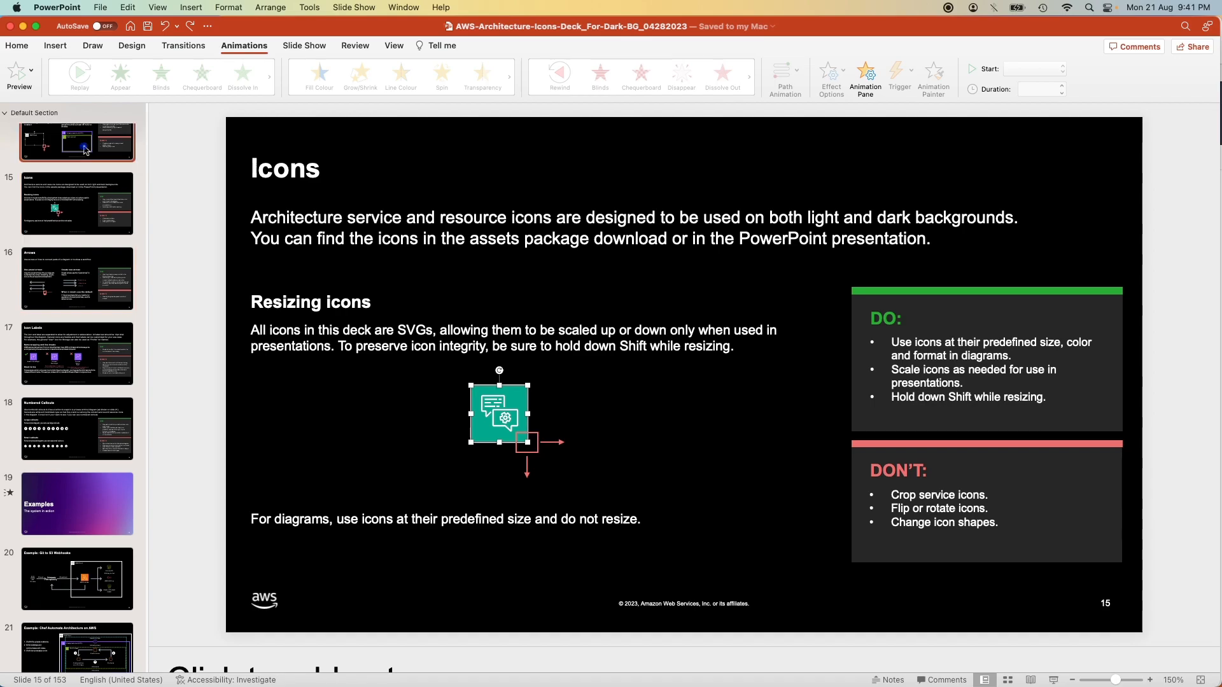
left_click(78, 159)
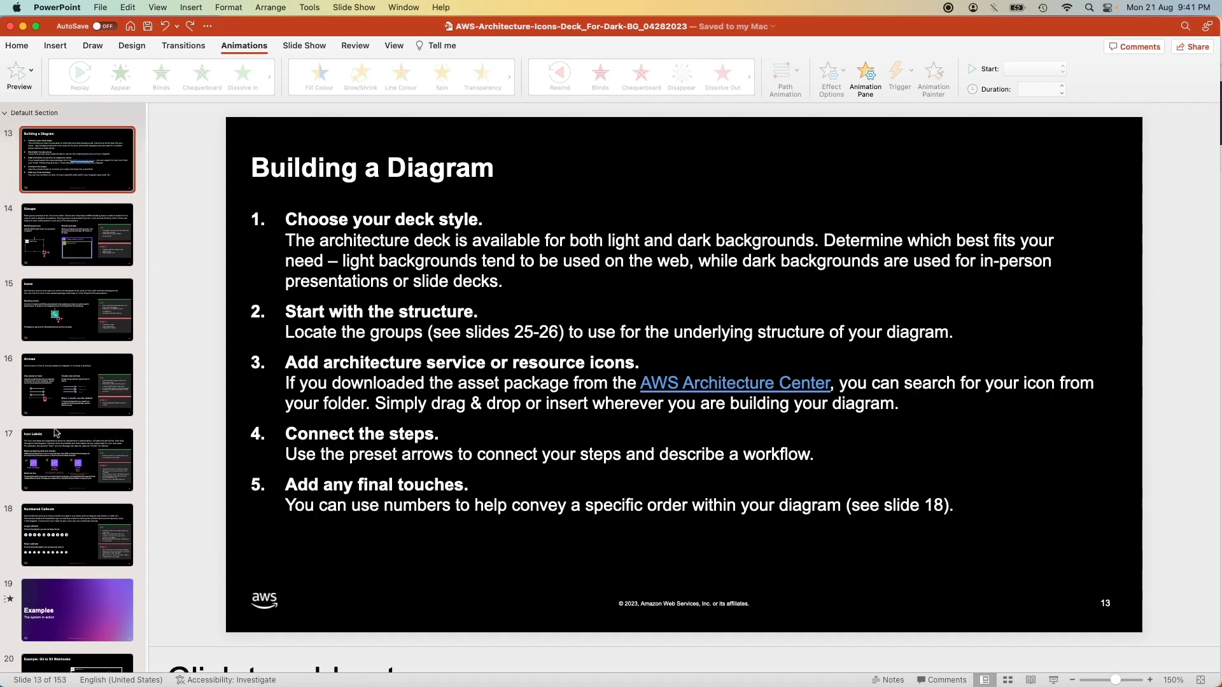
left_click(76, 309)
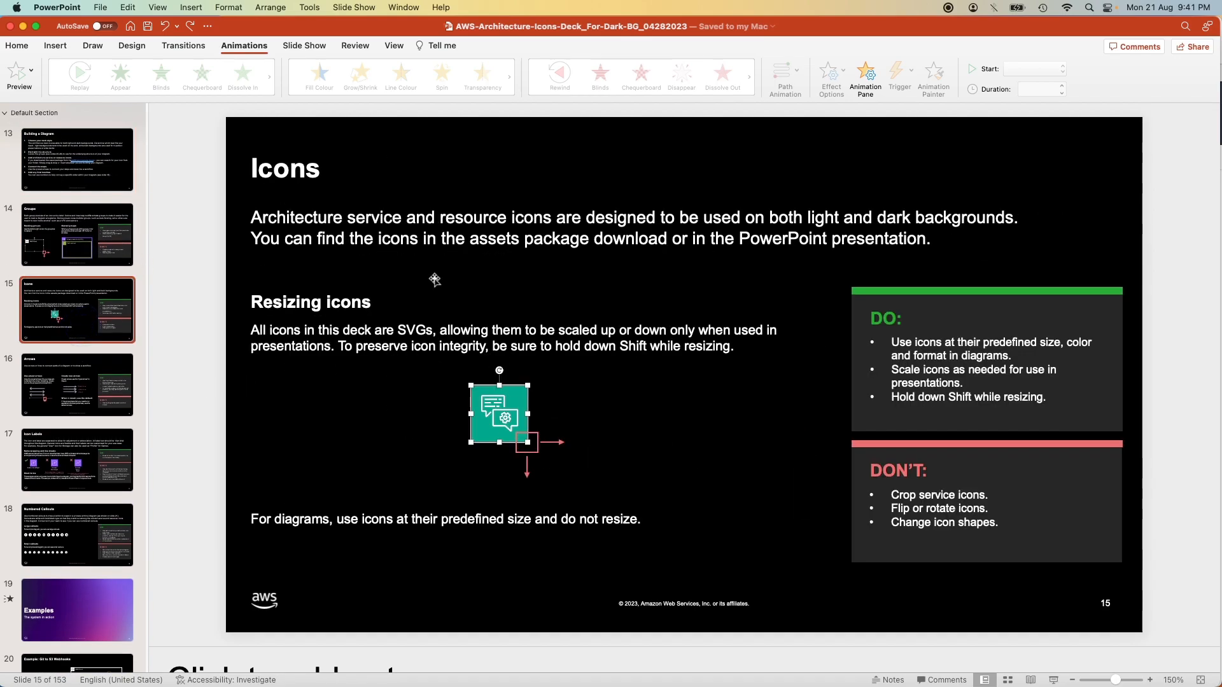
View the Icon Labels slide, then return to the Chef Automate architecture example slide
scroll("down", 3)
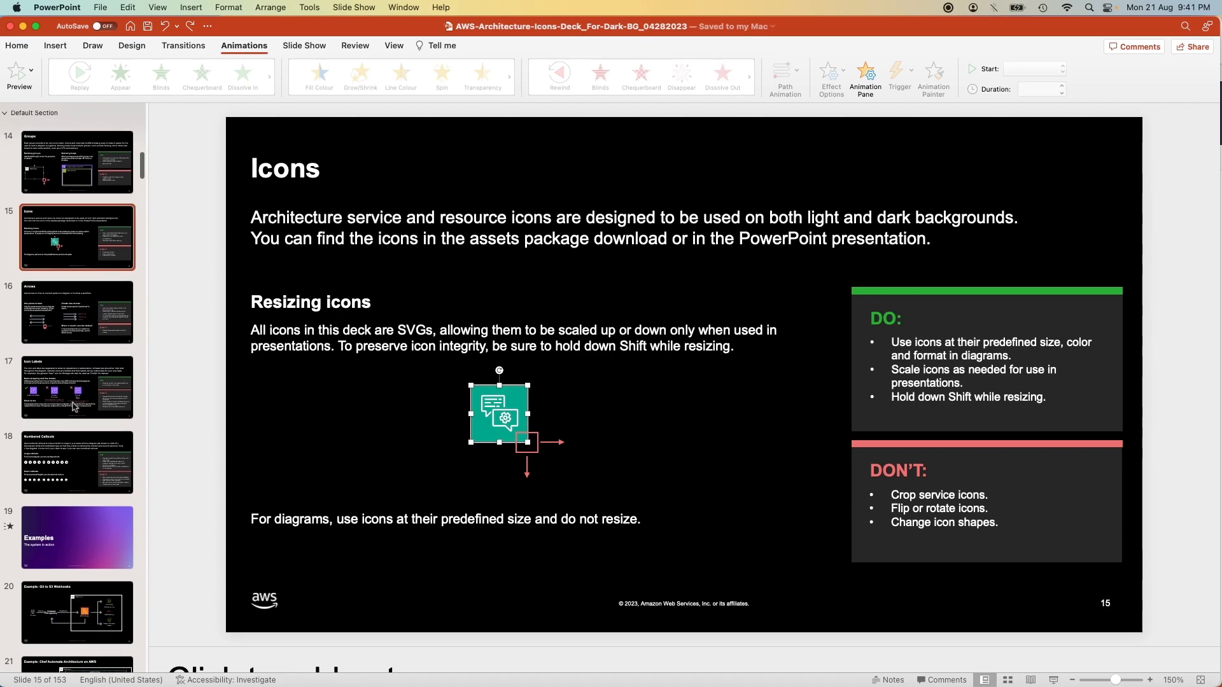
left_click(78, 388)
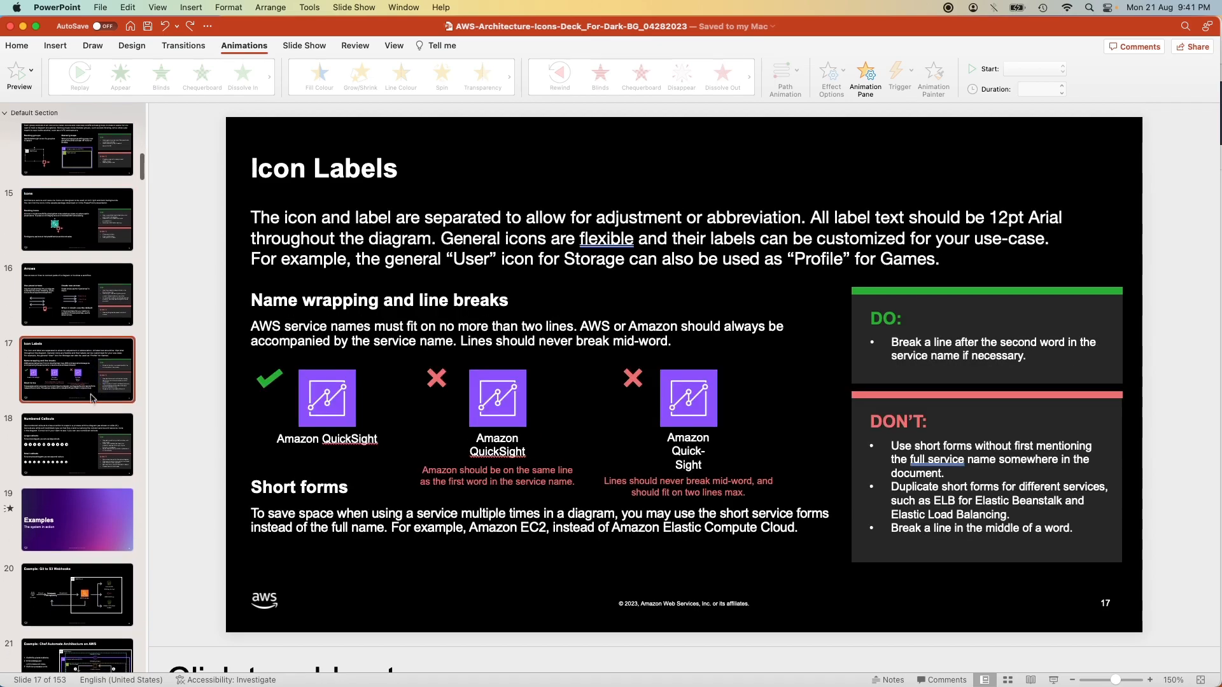
scroll("down", 3)
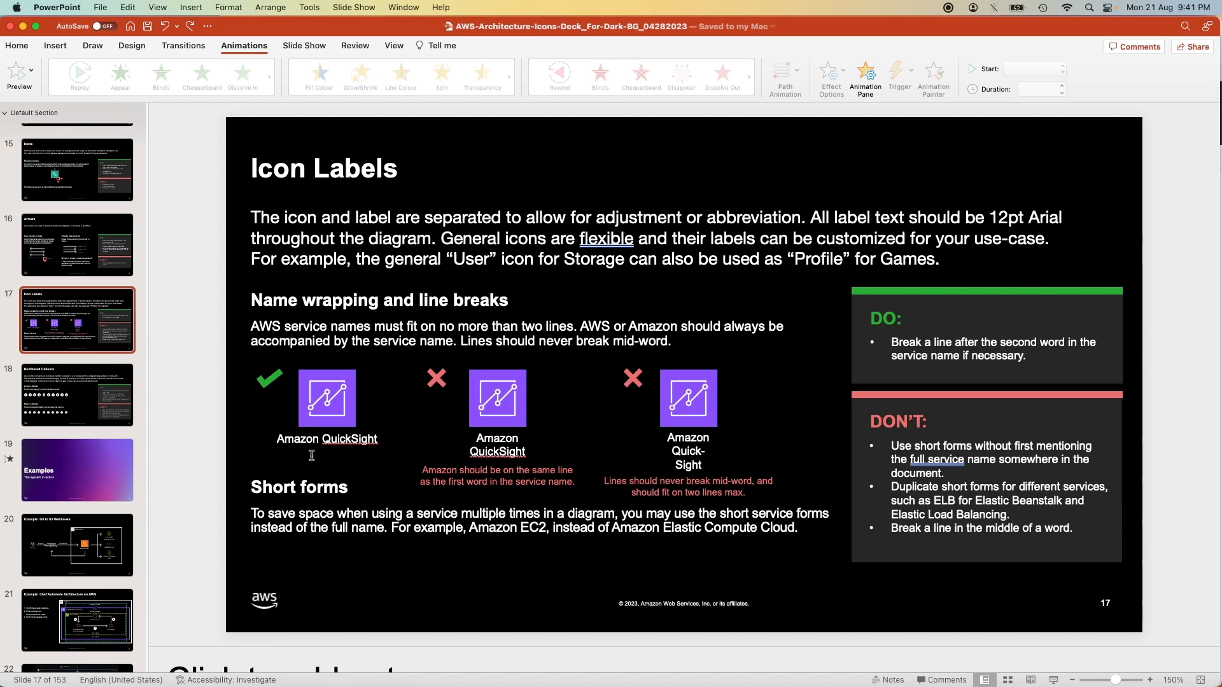
mouse_move(665, 409)
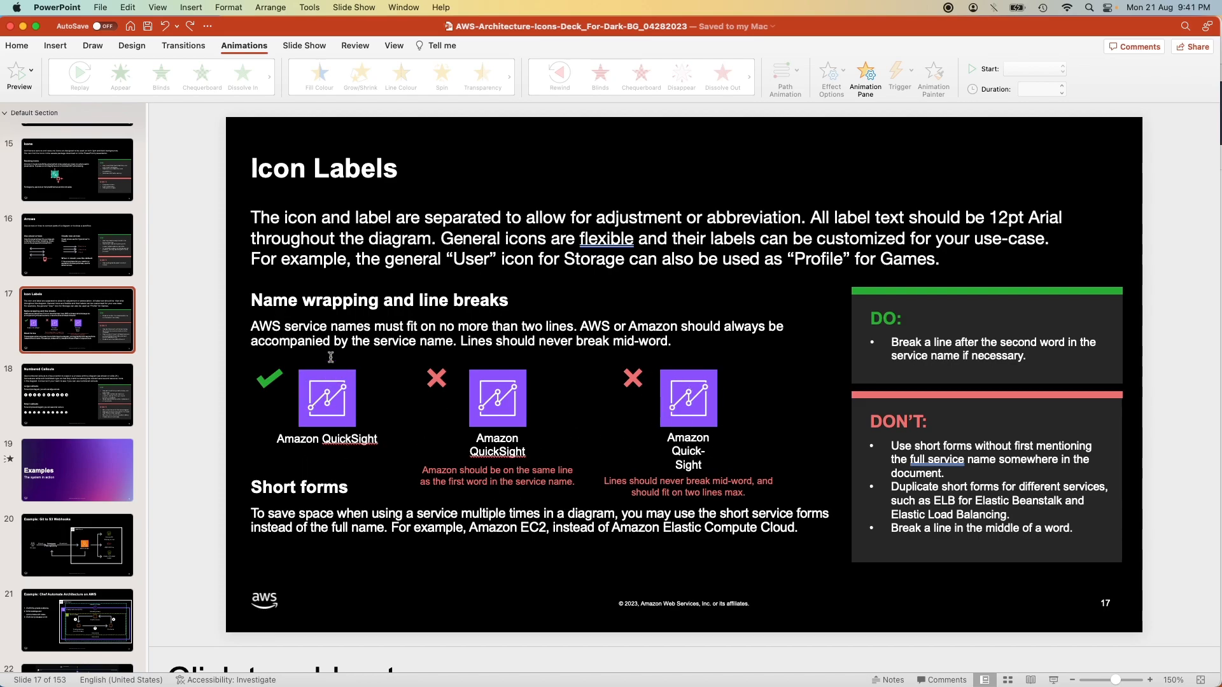
left_click(77, 621)
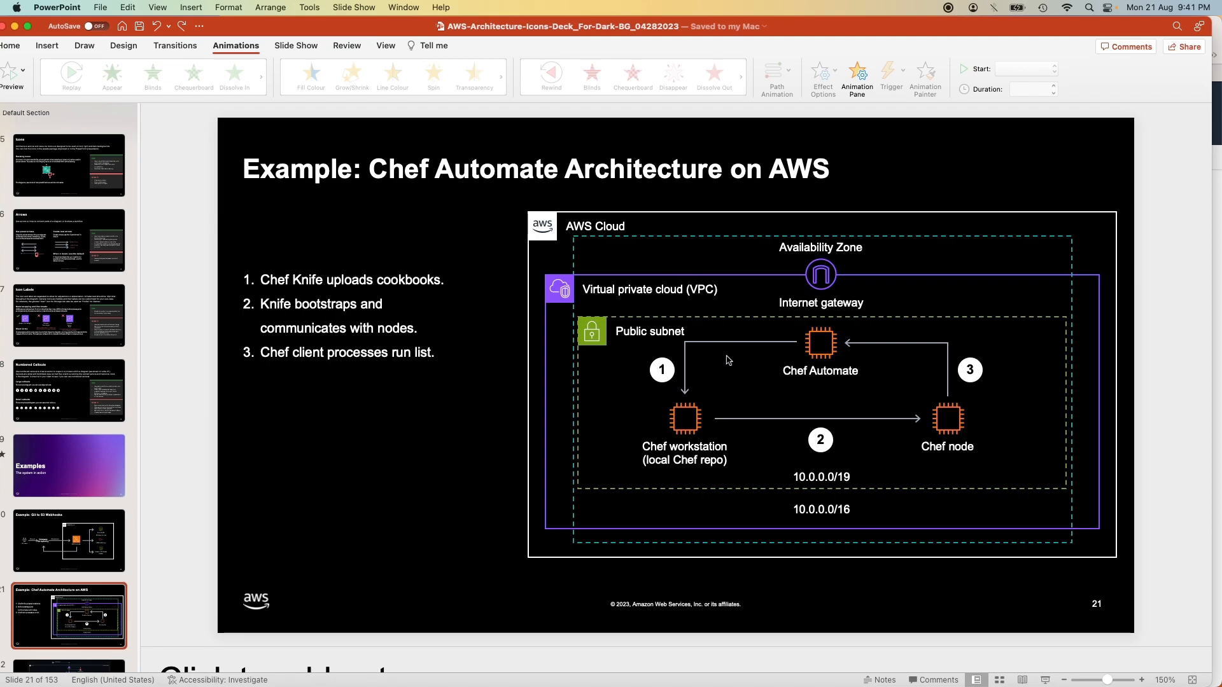
mouse_move(744, 392)
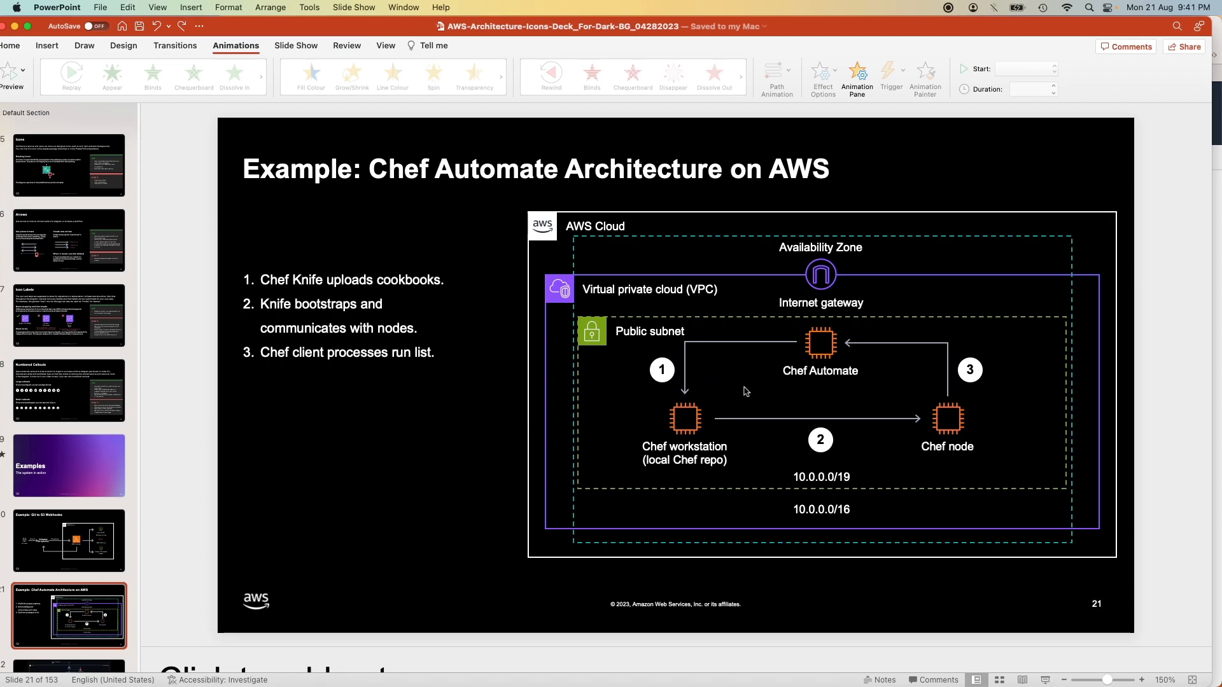
mouse_move(501, 273)
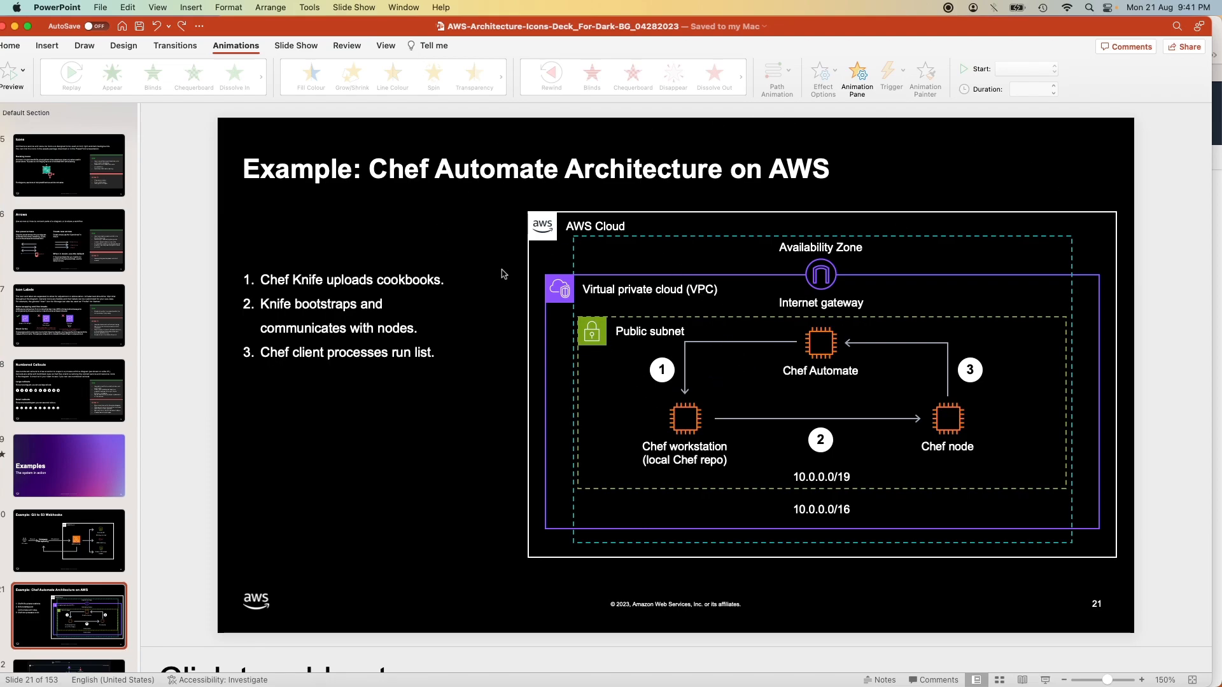
mouse_move(411, 243)
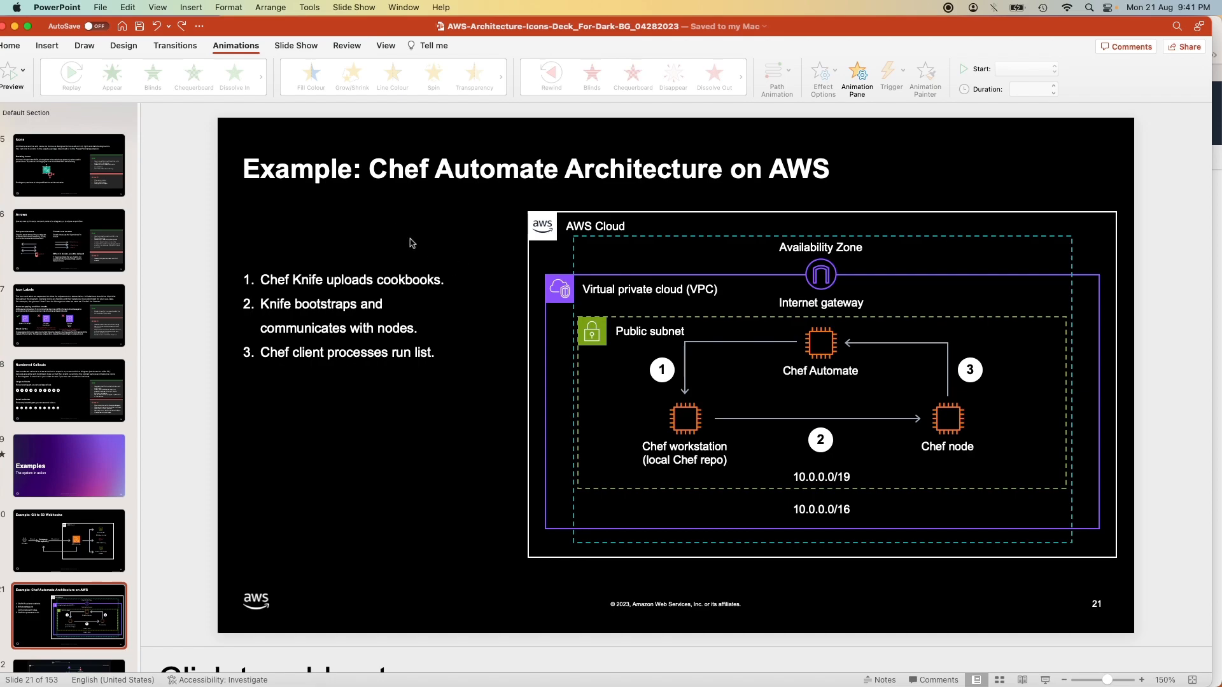
mouse_move(427, 471)
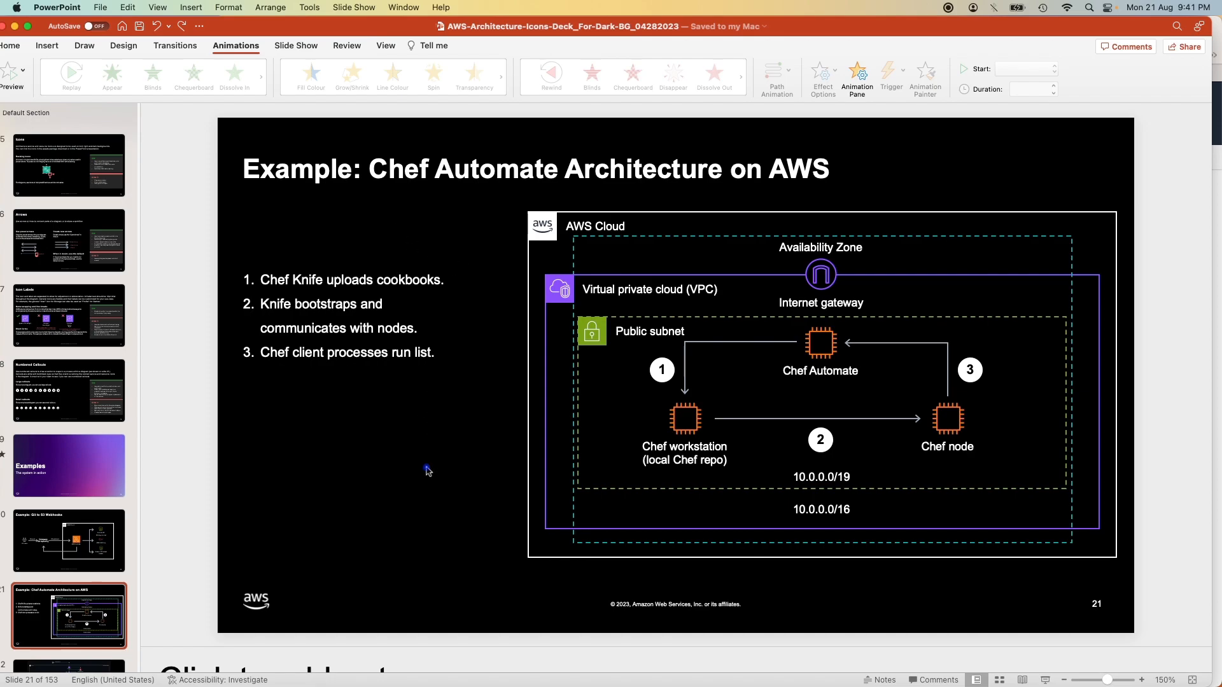
mouse_move(47, 45)
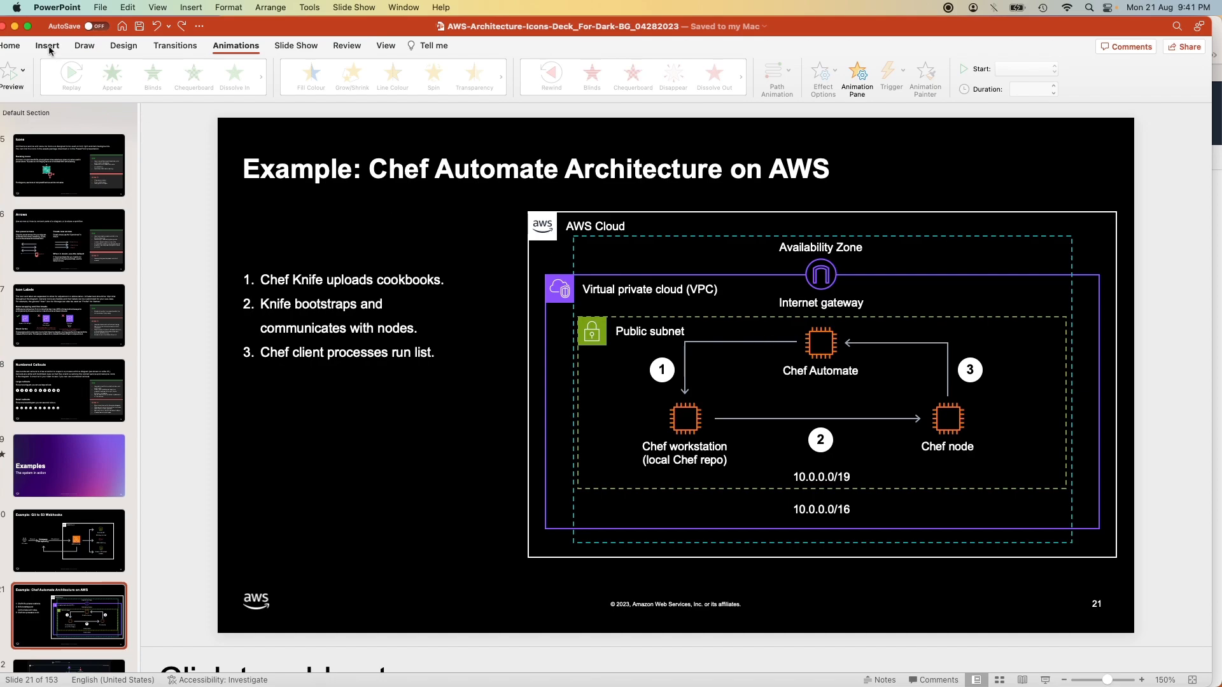
Bring up the Shapes gallery to draw a tiny oval near the Chef Automate icon
left_click(11, 46)
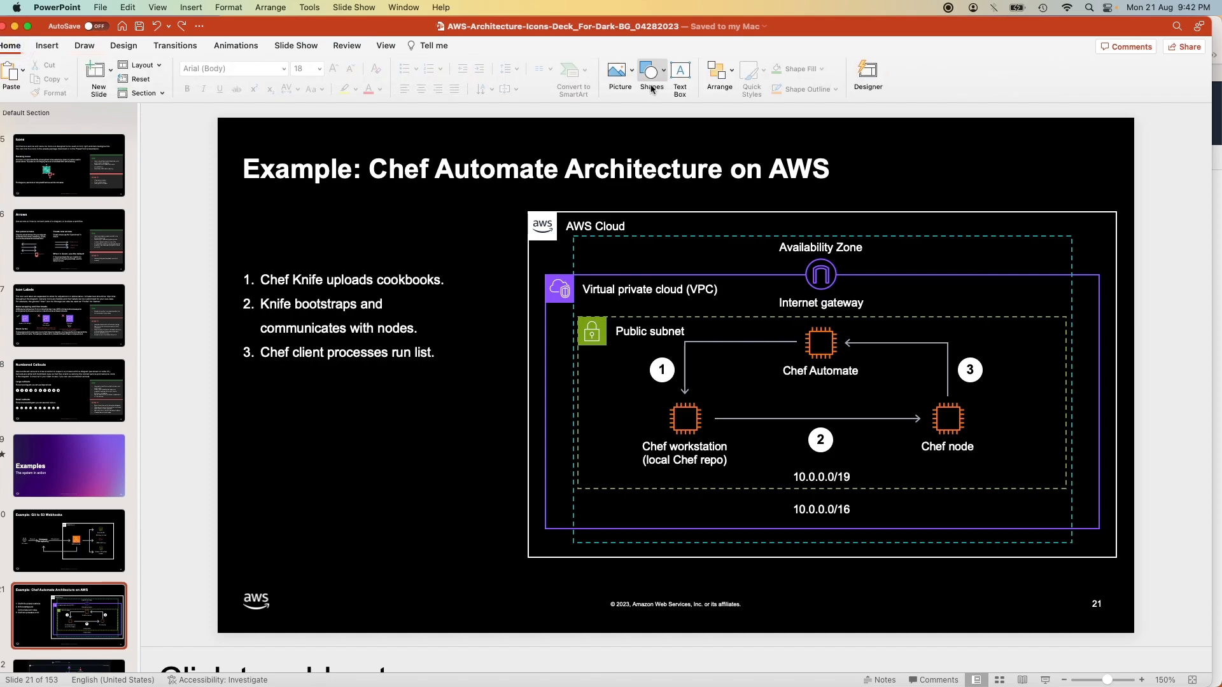
left_click(651, 74)
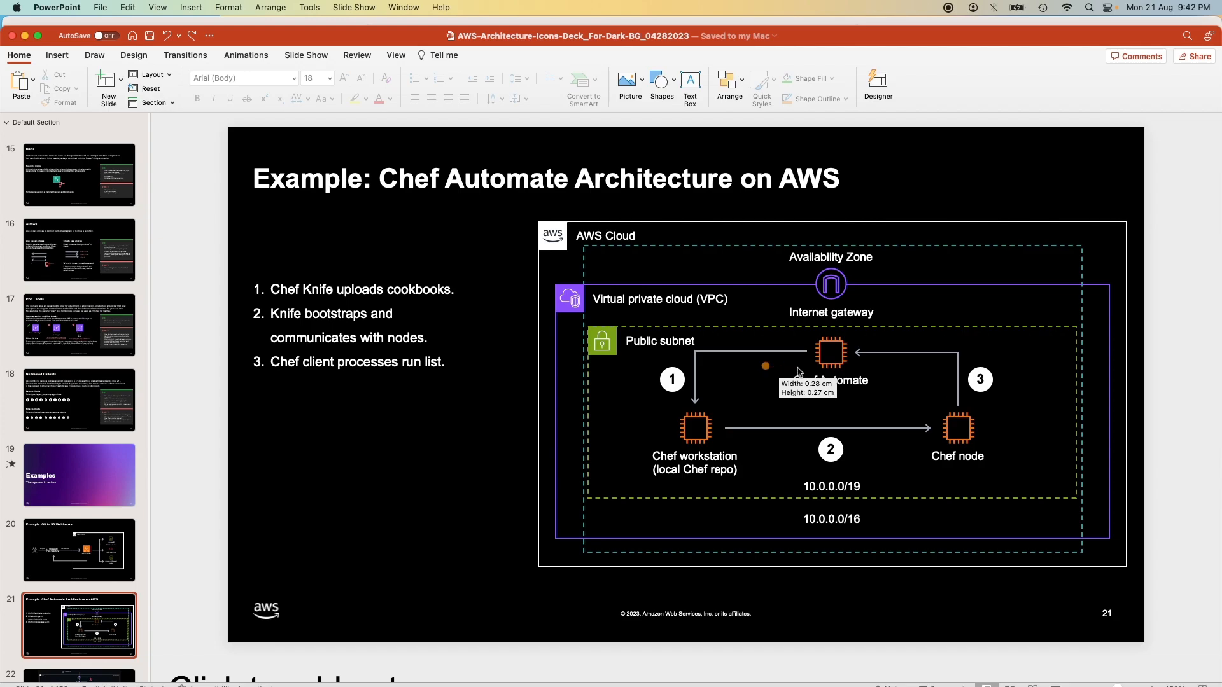
Position the orange dot at arrow 1's start and select it for copying to arrows 2 and 3
left_click(764, 365)
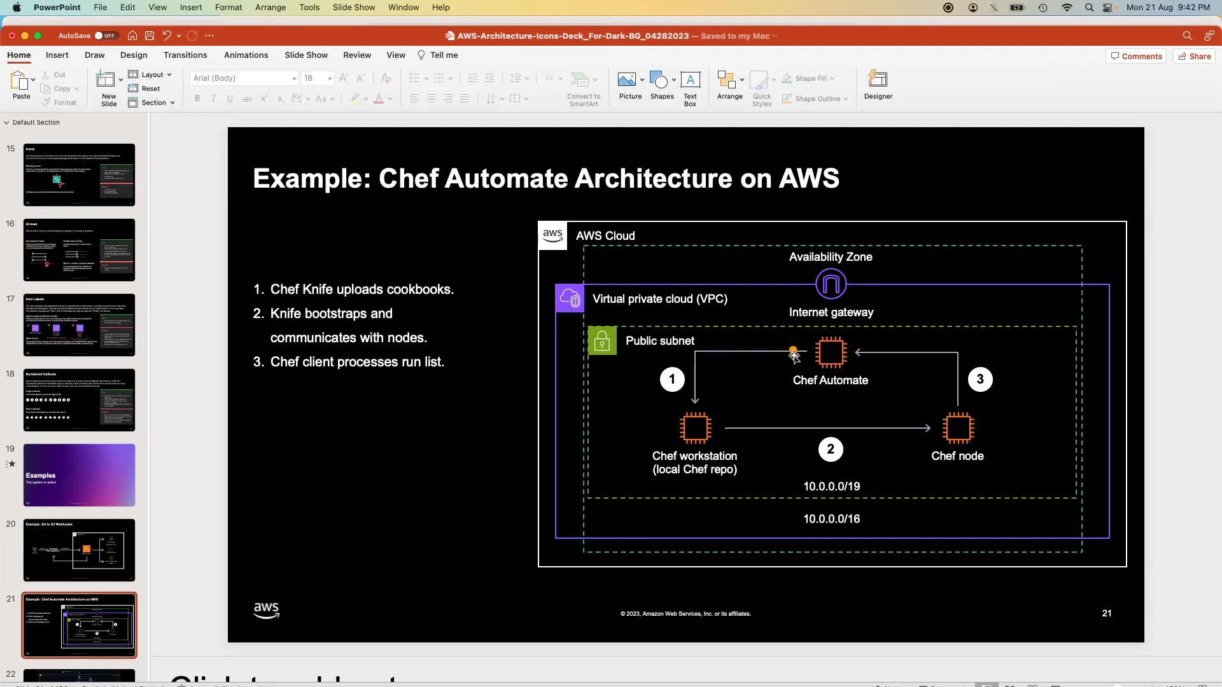
left_click(793, 352)
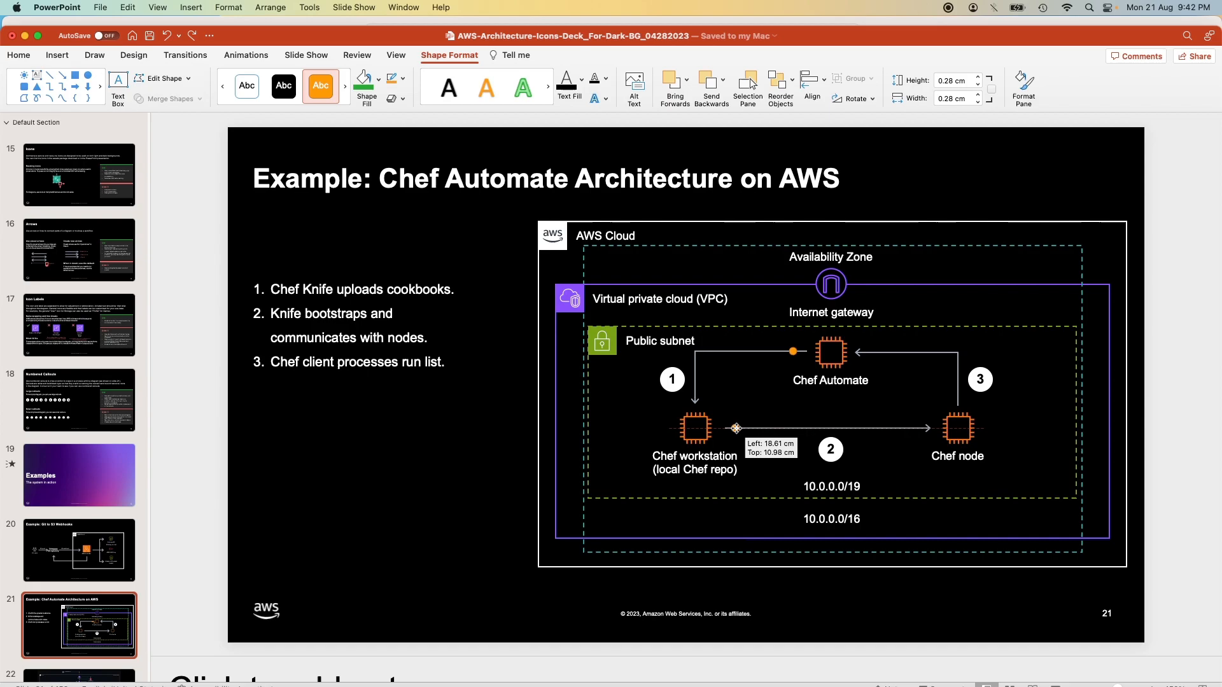
mouse_move(847, 411)
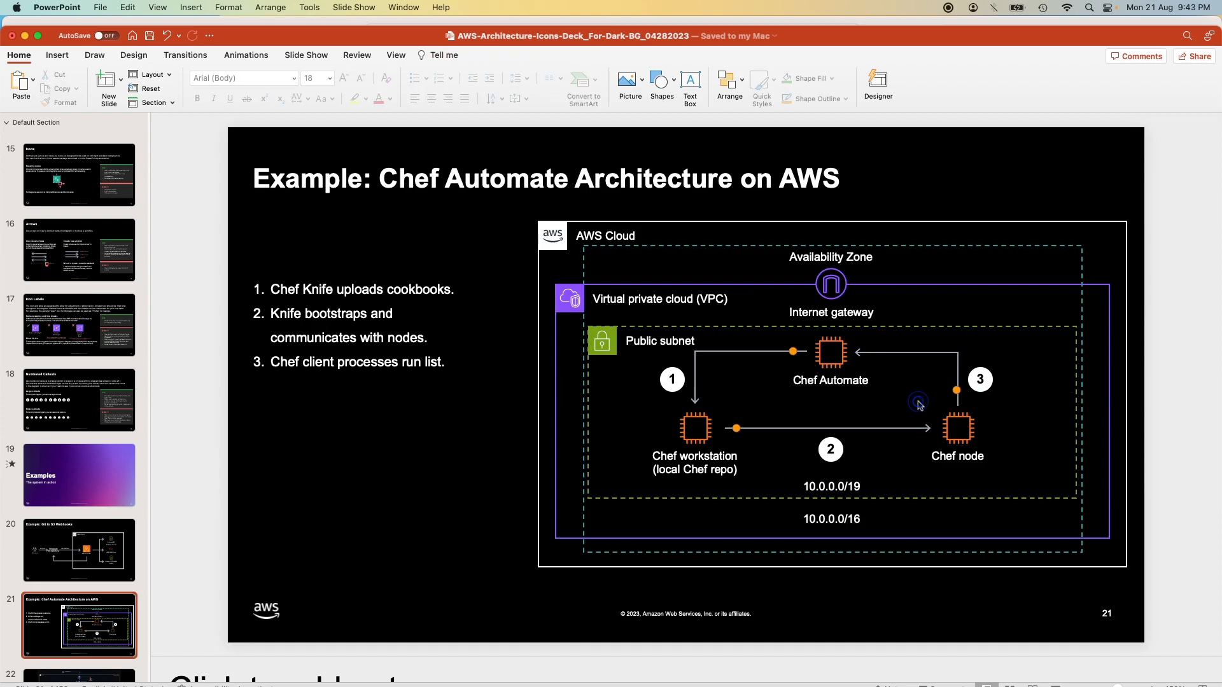
left_click(957, 390)
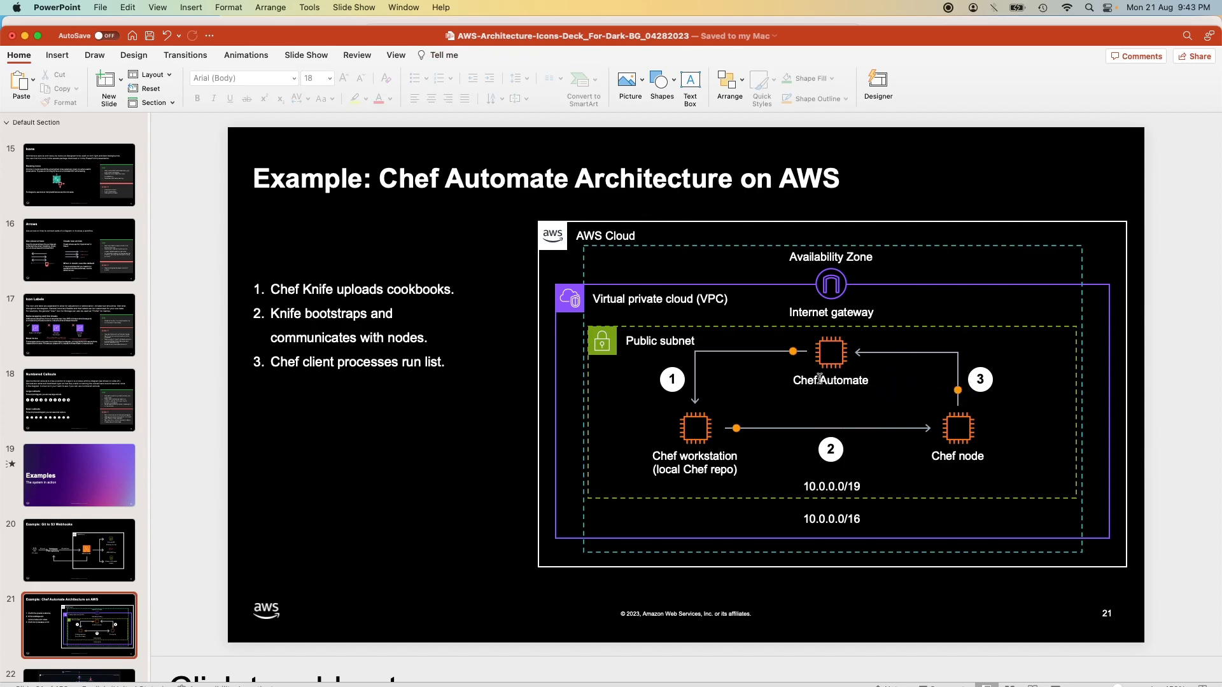
left_click(793, 351)
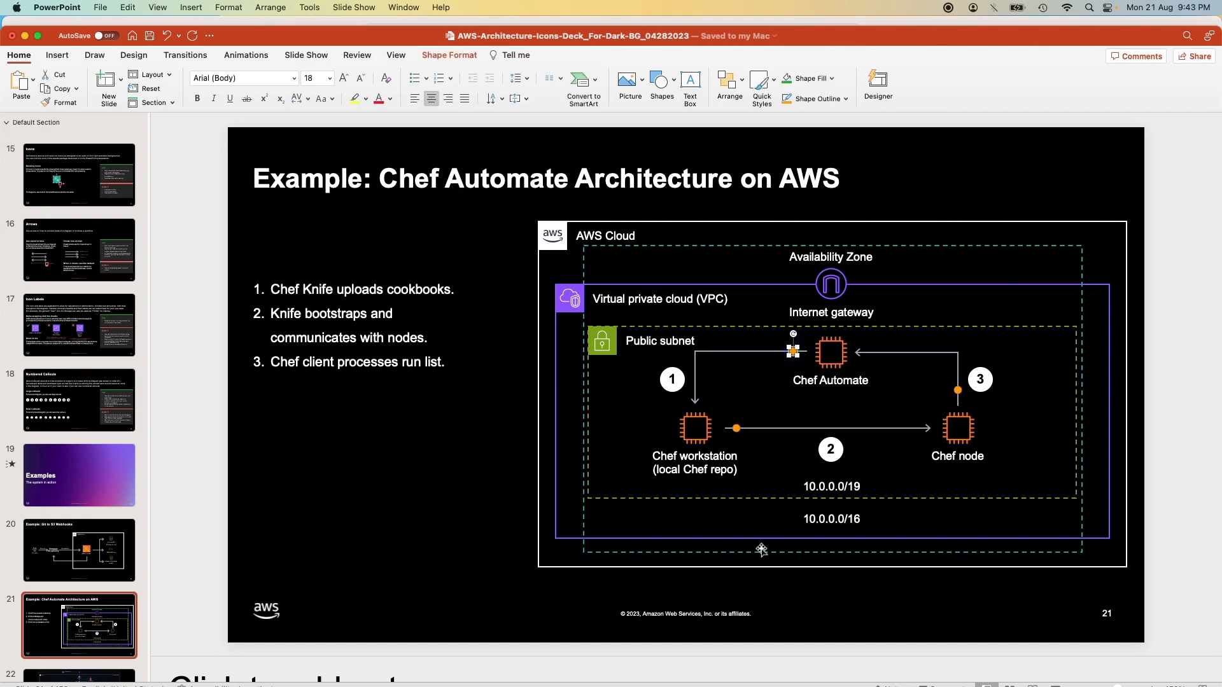
mouse_move(879, 439)
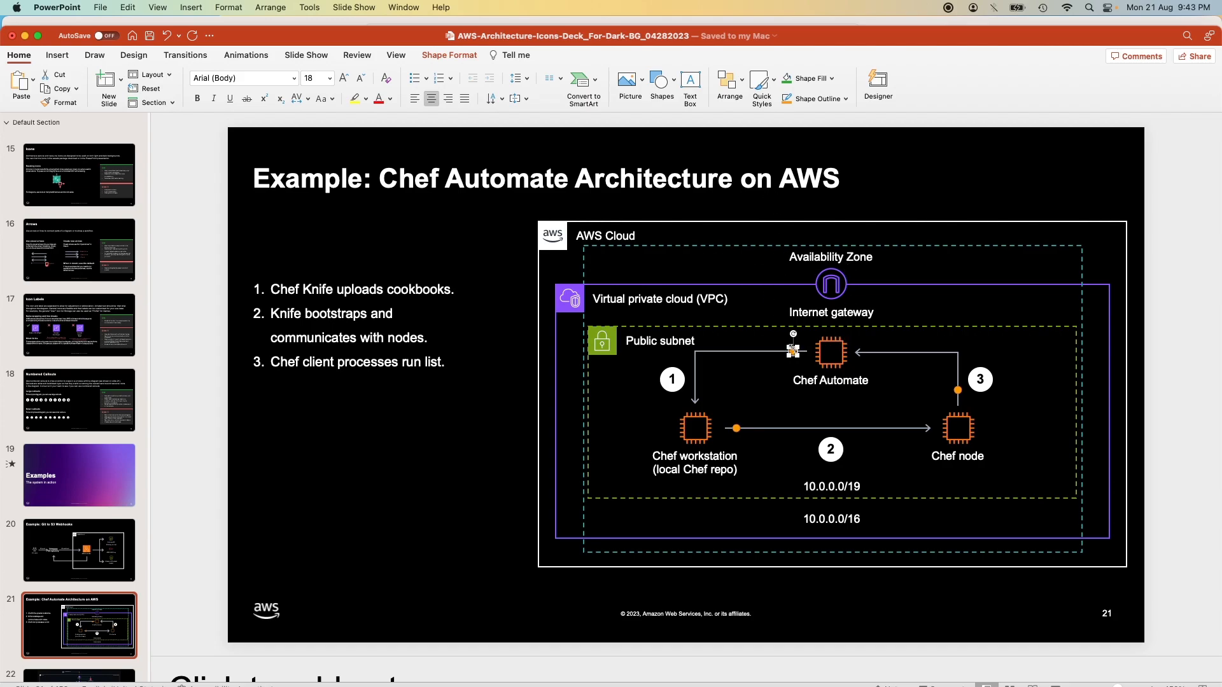
mouse_move(246, 55)
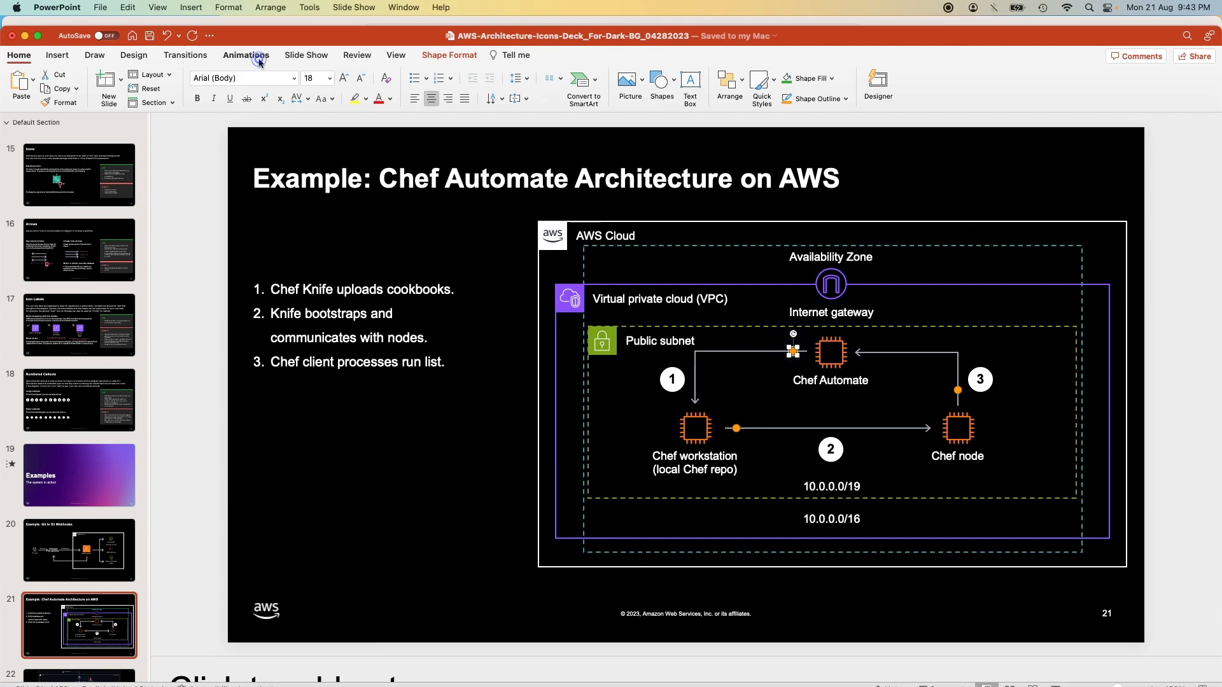
In Animations, choose a Draw Freeform motion path for the first orange dot along arrow 1
left_click(246, 54)
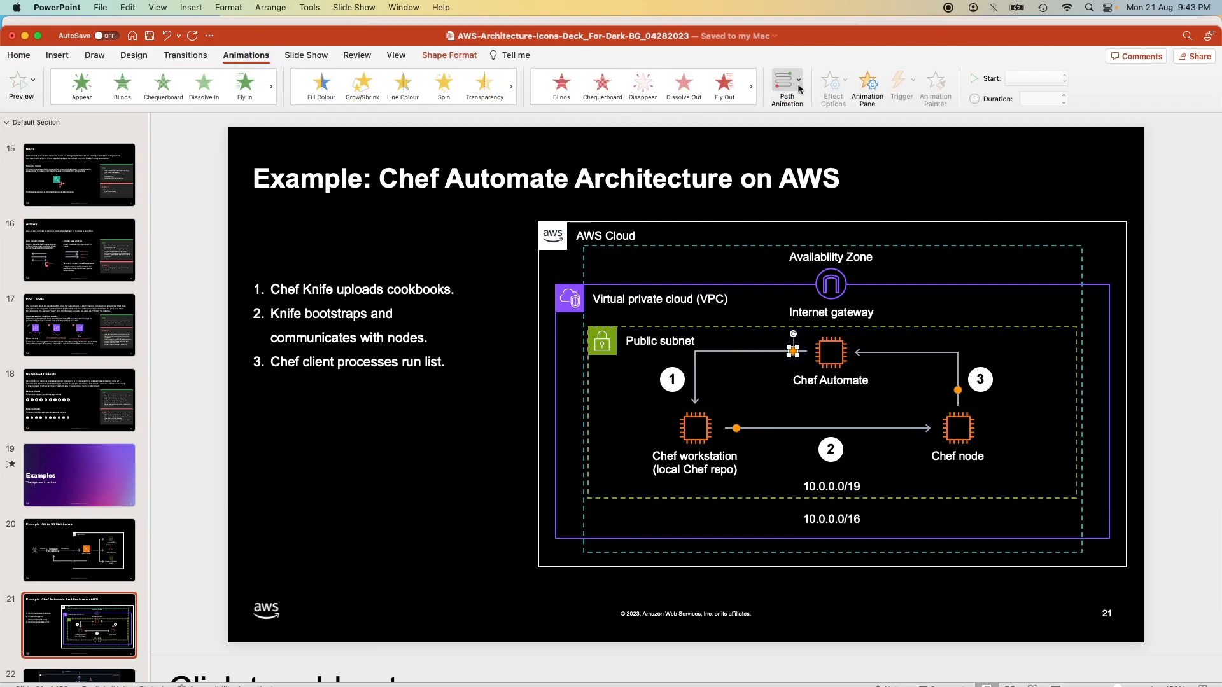
left_click(785, 84)
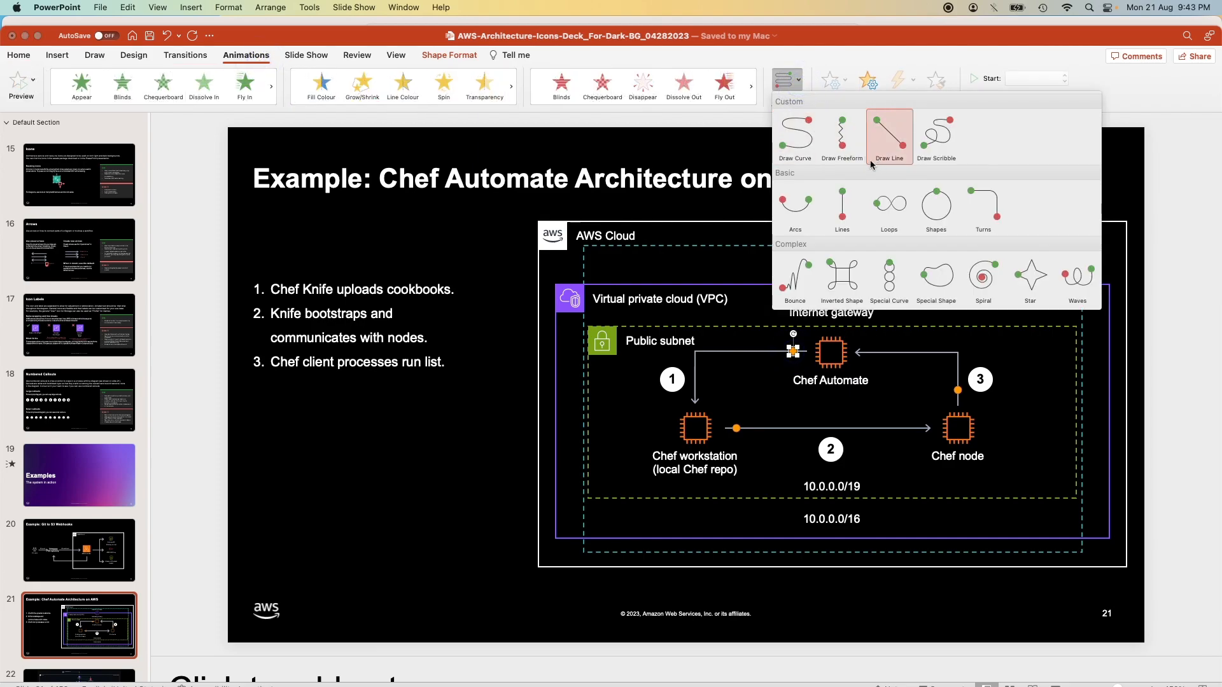
mouse_move(841, 136)
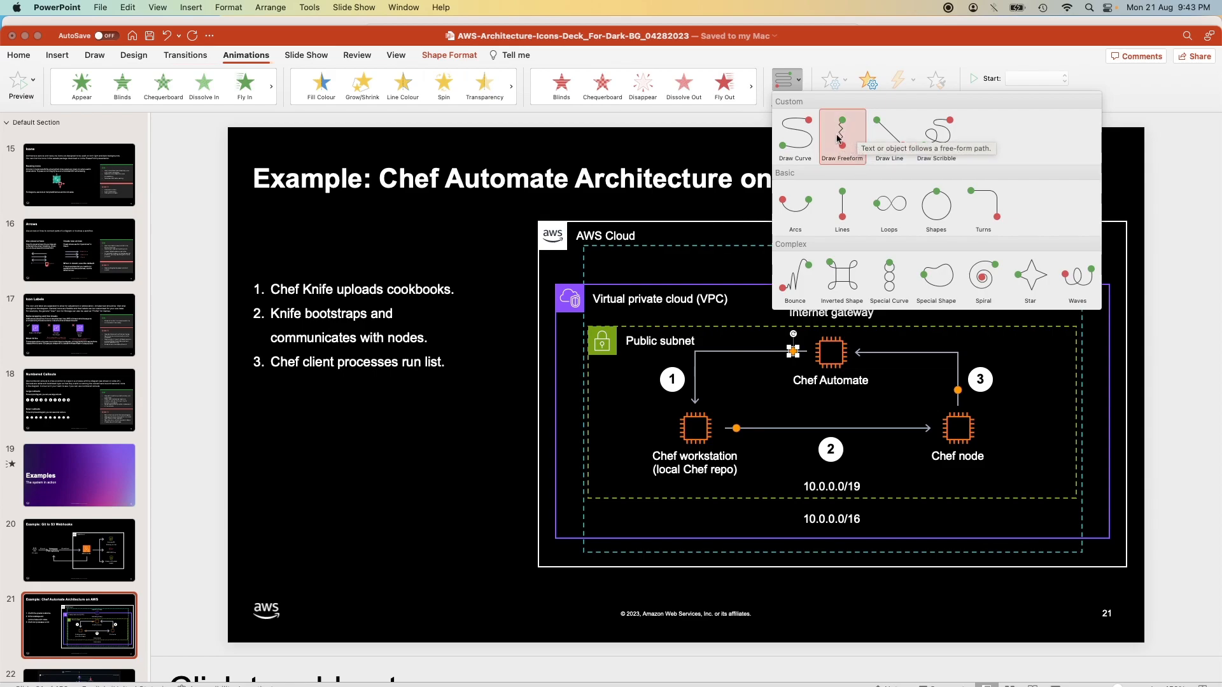
left_click(842, 136)
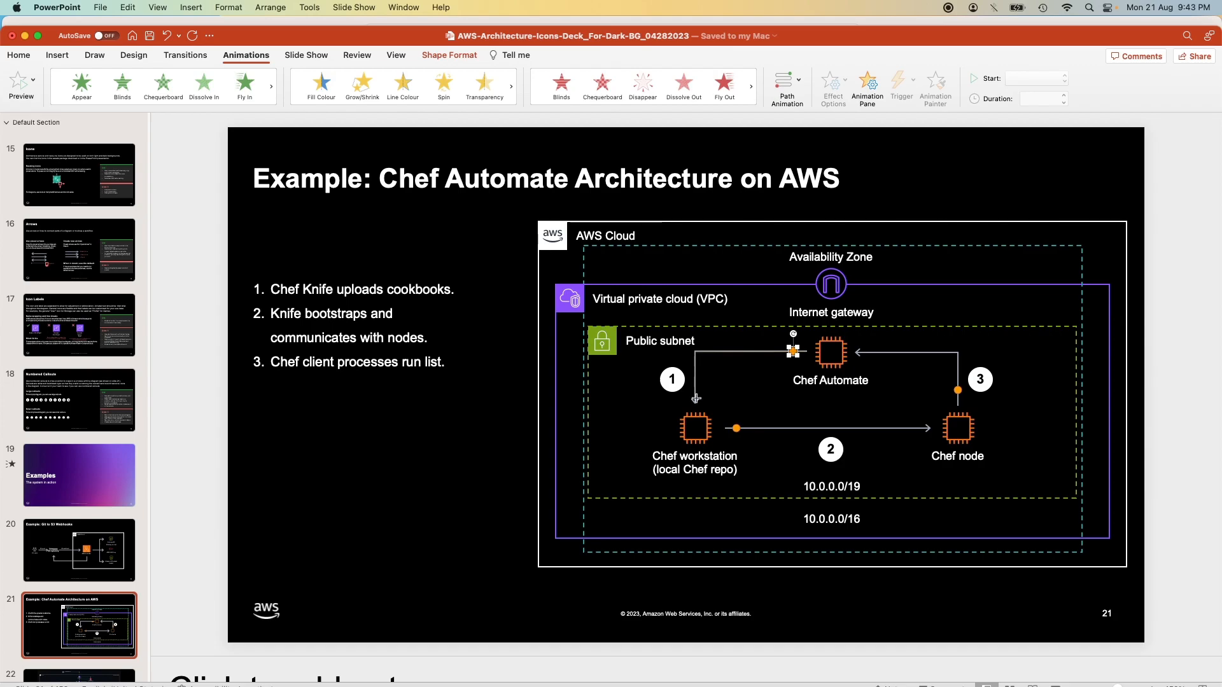
Trace dot 1 down to the workstation and give the arrow 2 dot its own freeform path
left_click(694, 397)
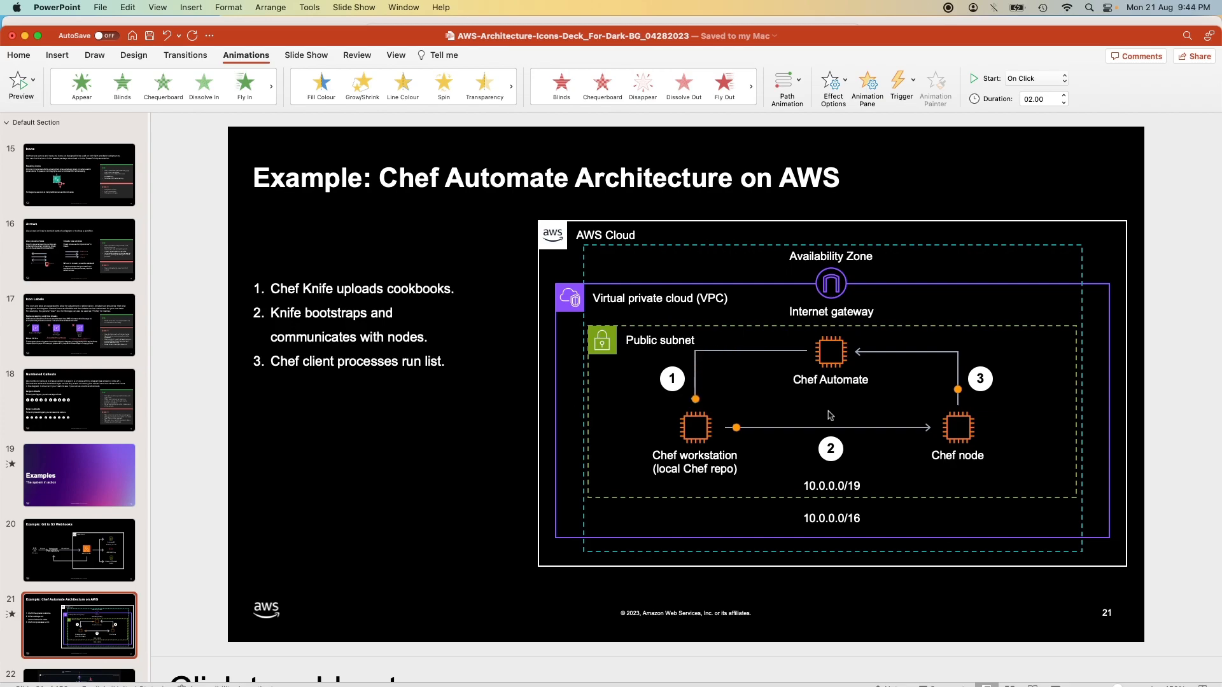
left_click(735, 427)
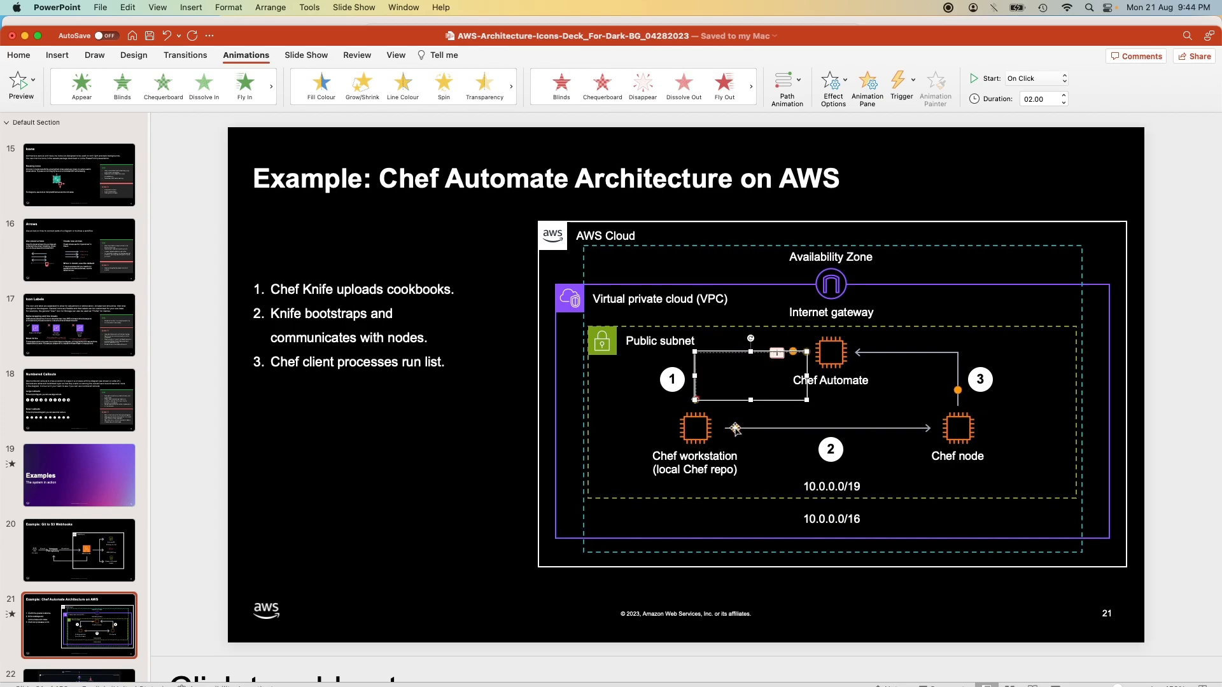
left_click(786, 85)
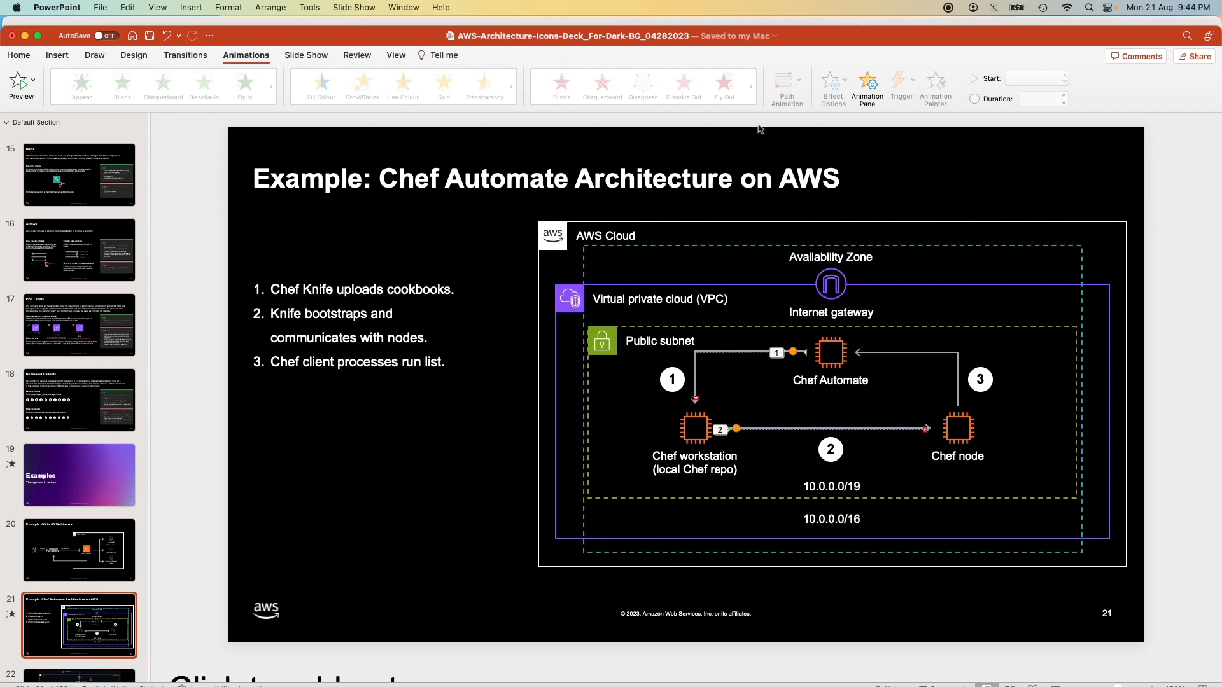
mouse_move(49, 603)
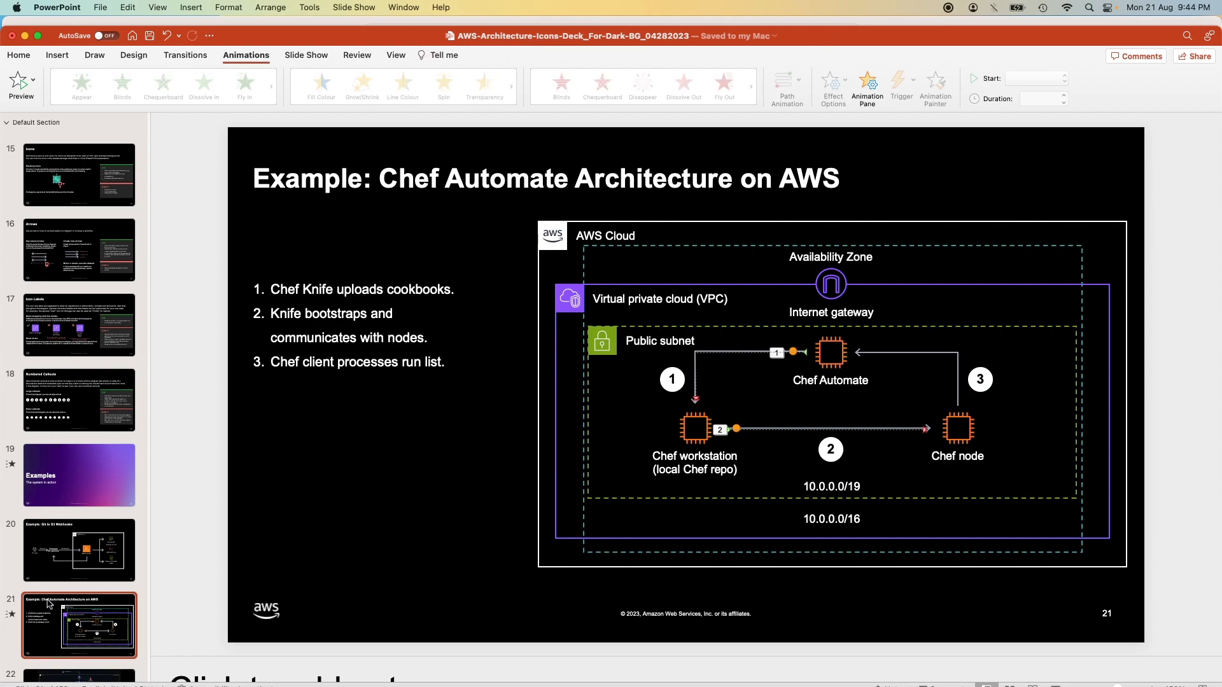
Copy the purple Analytics icon from slide 31 and return to the Chef Automate slide
scroll("down", 3)
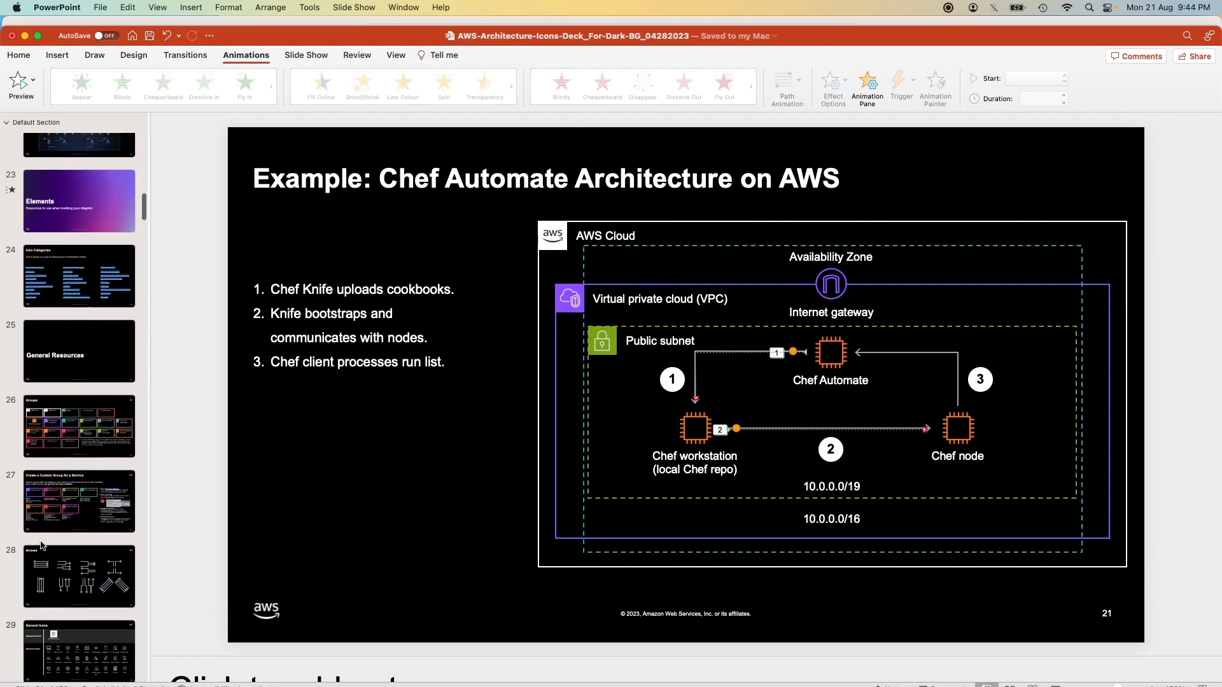
scroll("down", 3)
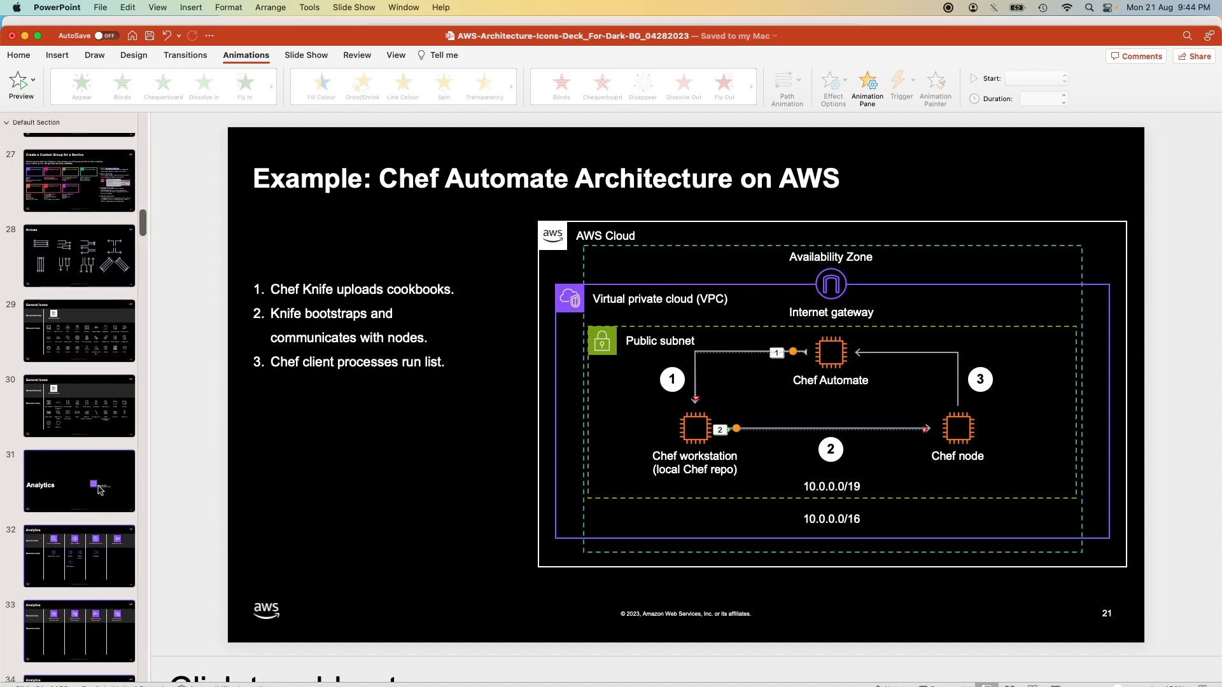
left_click(79, 481)
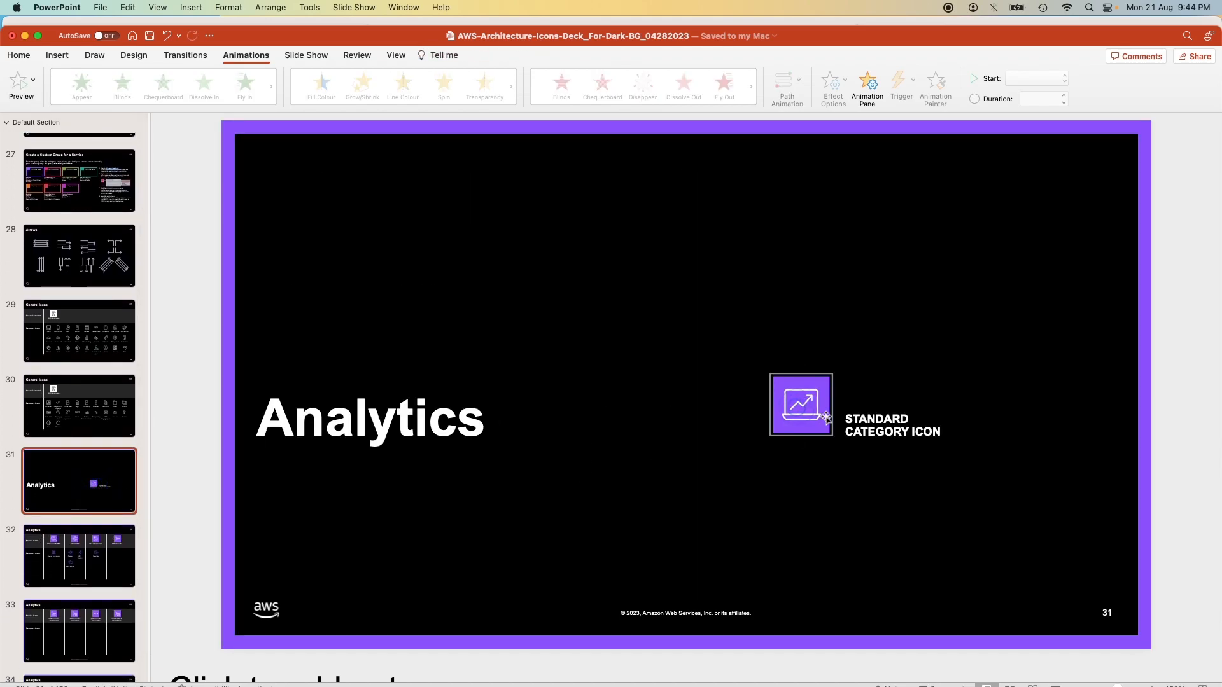
left_click(799, 404)
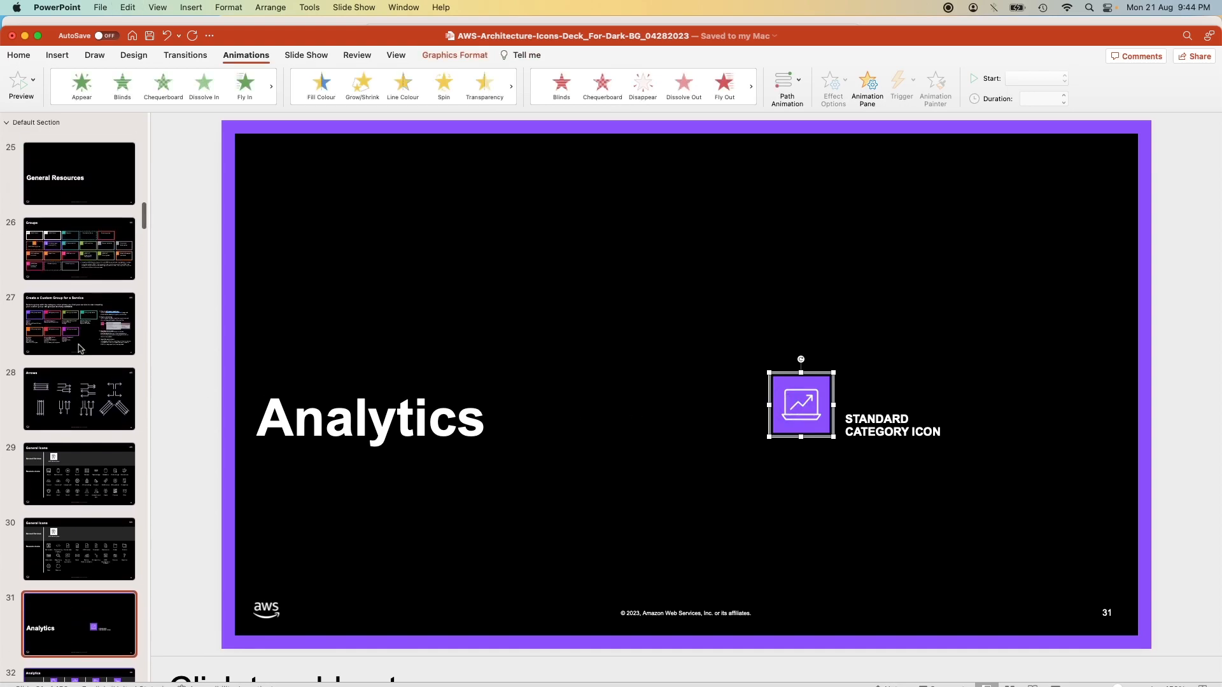
scroll("up", 3)
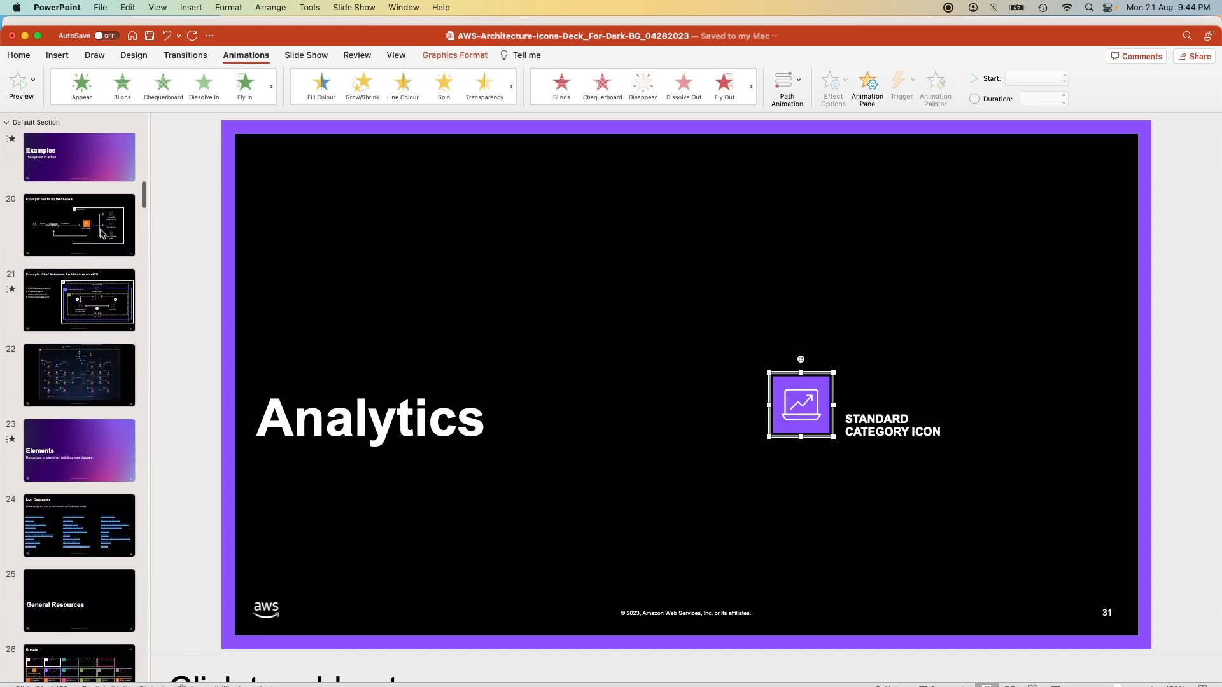
left_click(79, 301)
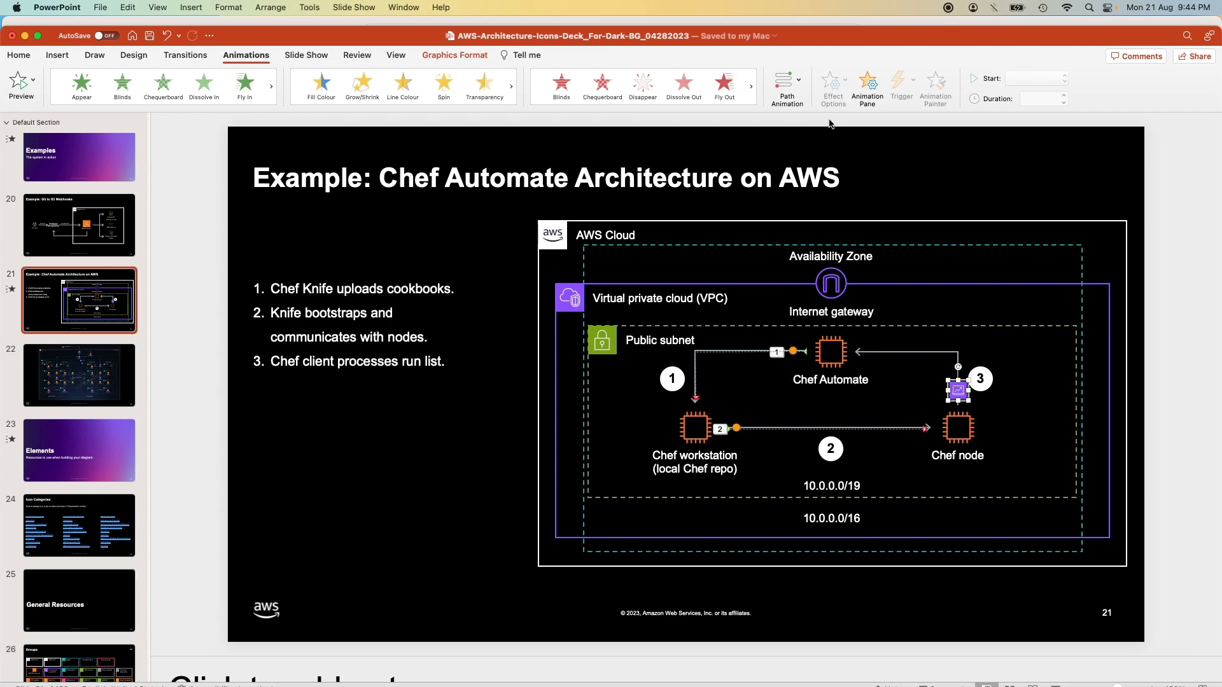
mouse_move(850, 147)
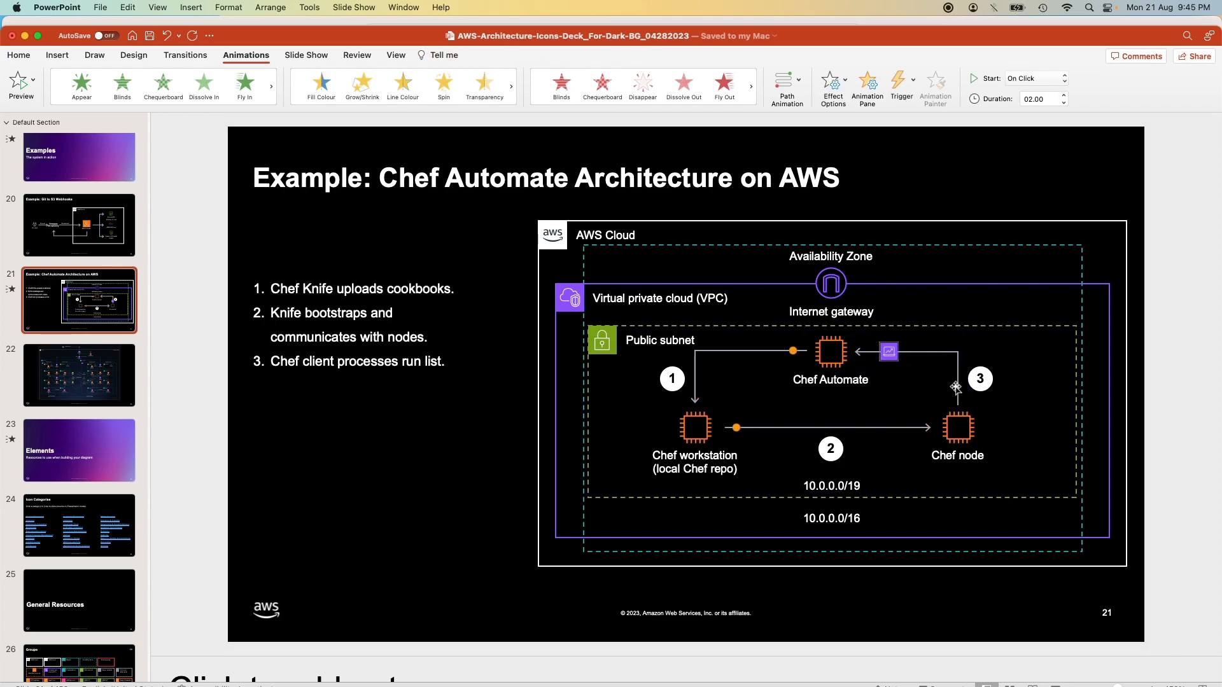
Trace the Analytics icon's freeform path along arrow 3 from Chef node to Chef Automate
left_click(21, 84)
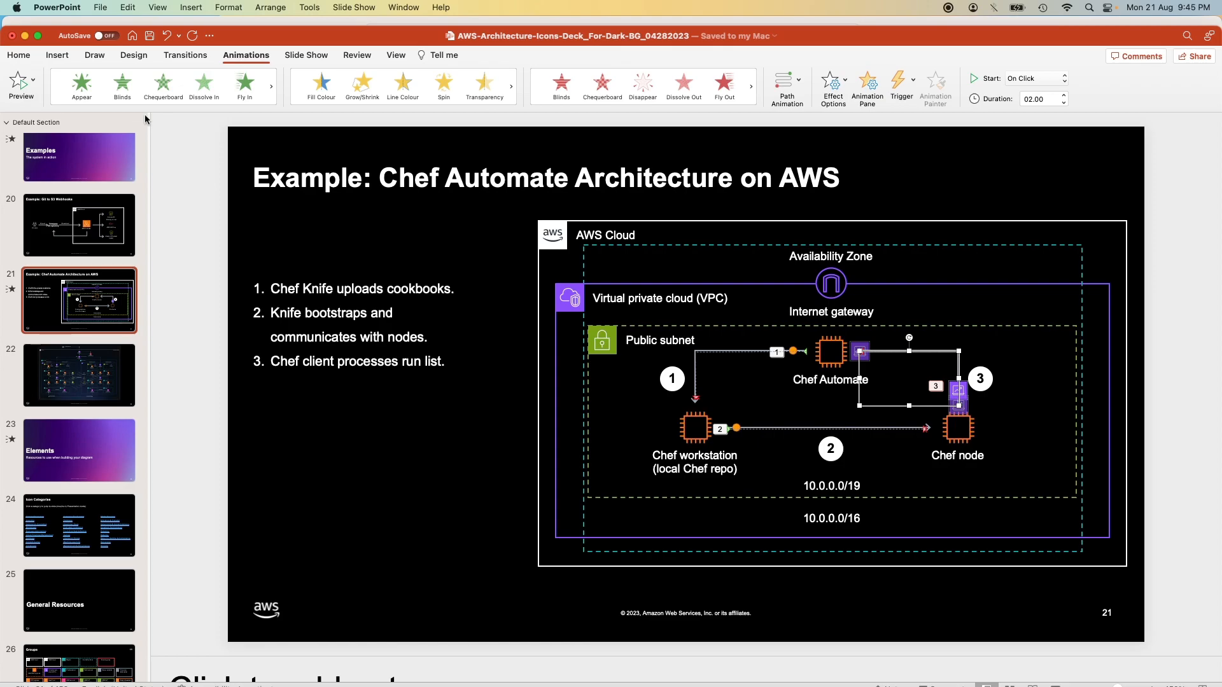
mouse_move(850, 57)
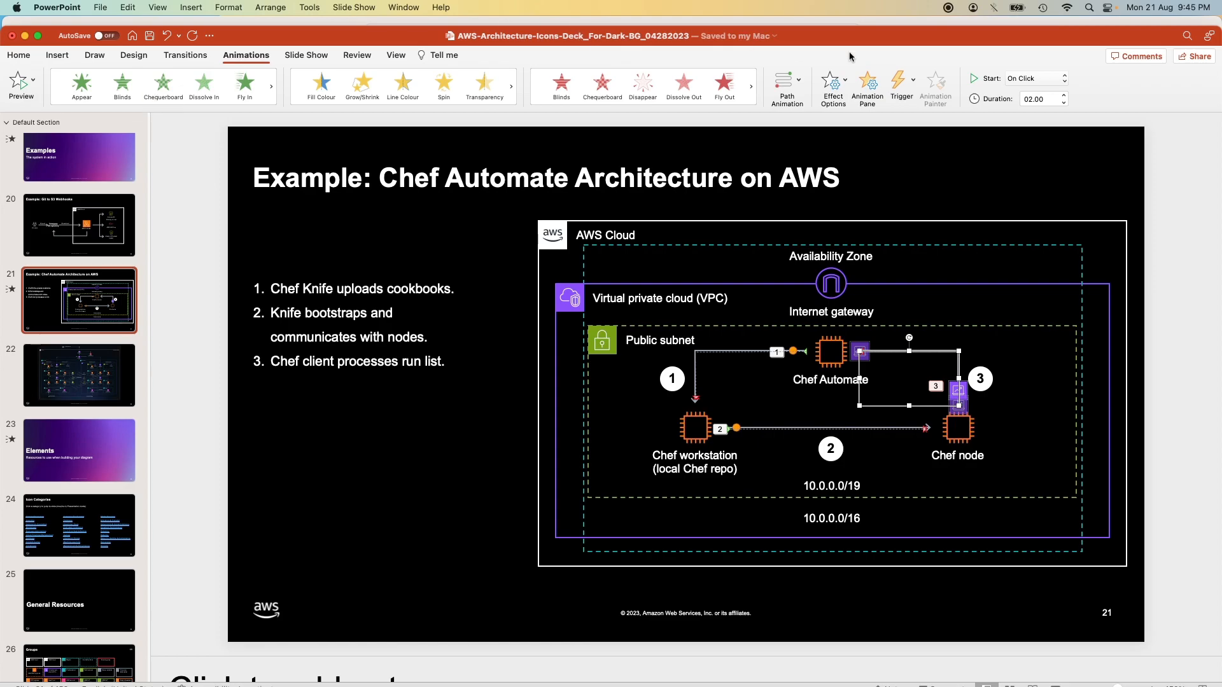
left_click(786, 82)
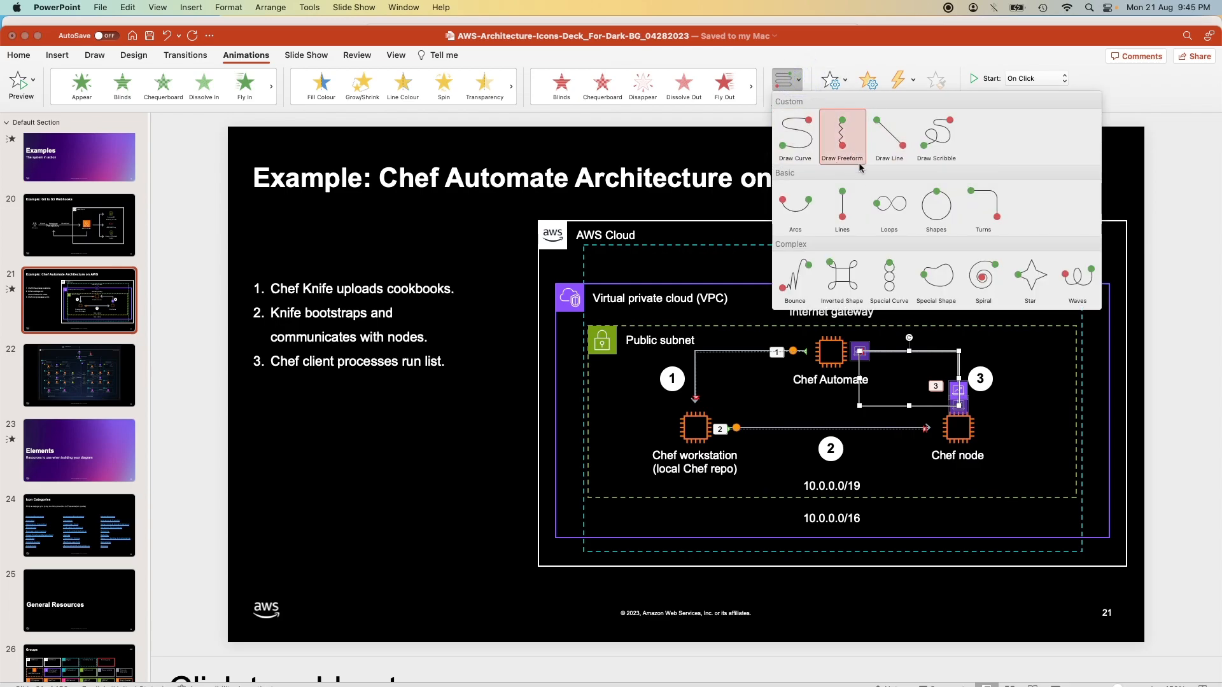
mouse_move(841, 178)
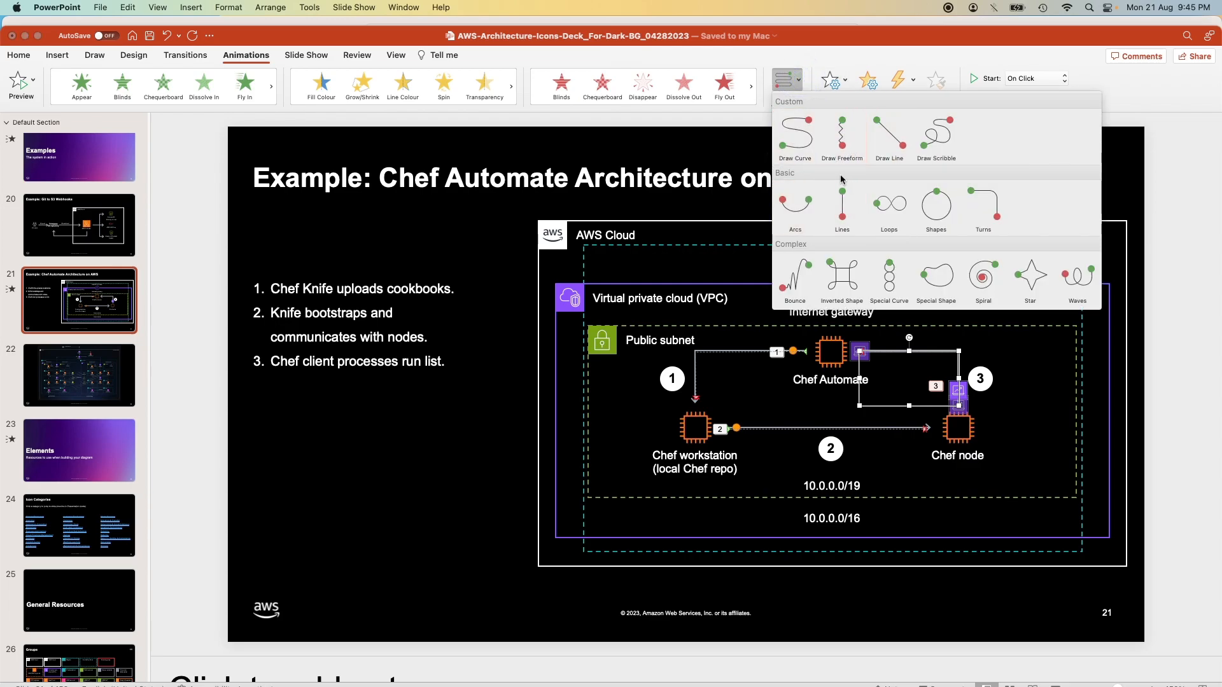
mouse_move(433, 581)
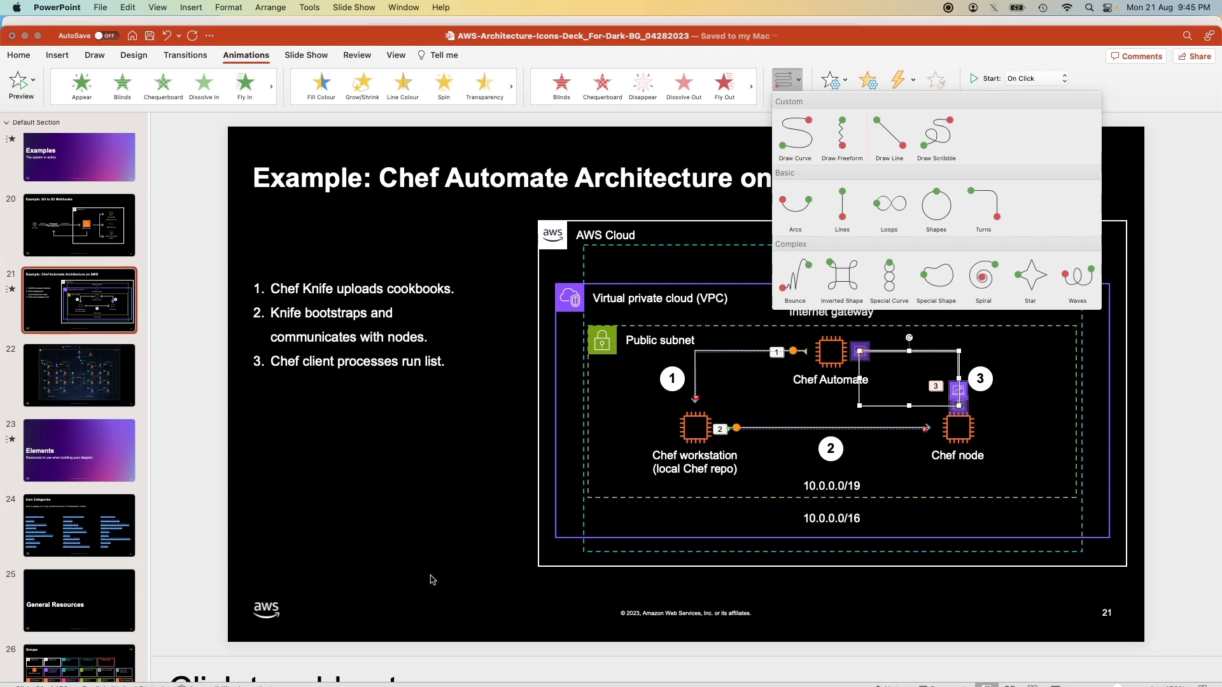
left_click(430, 575)
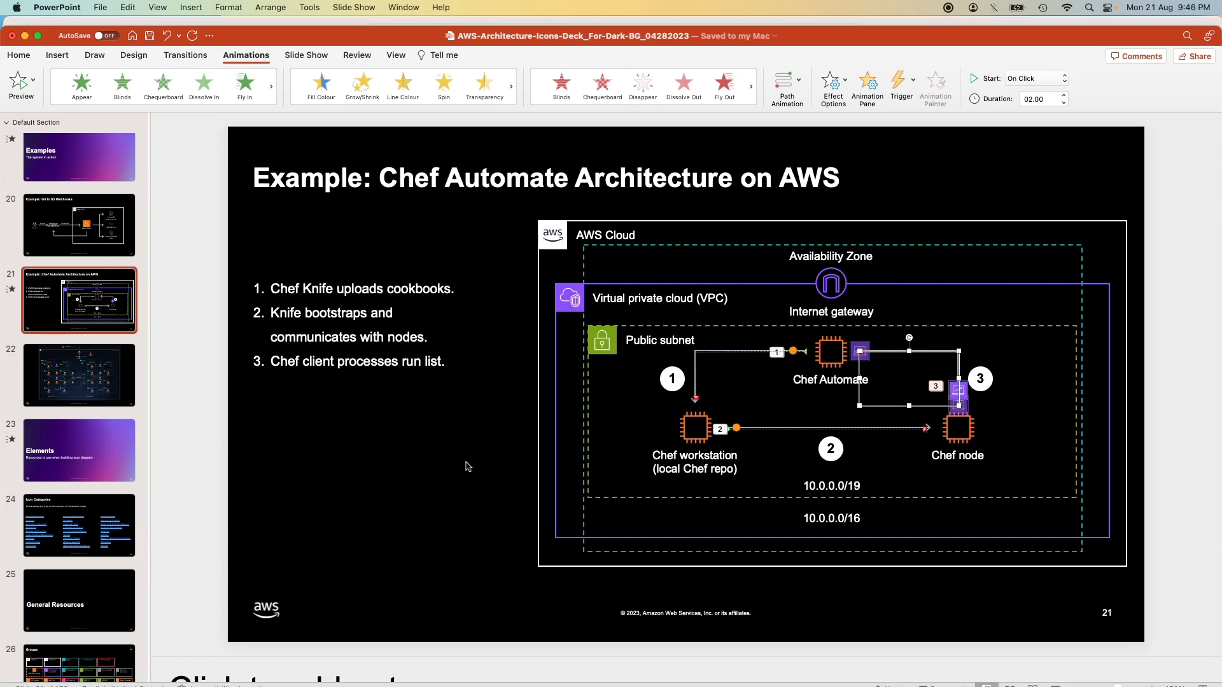
mouse_move(551, 414)
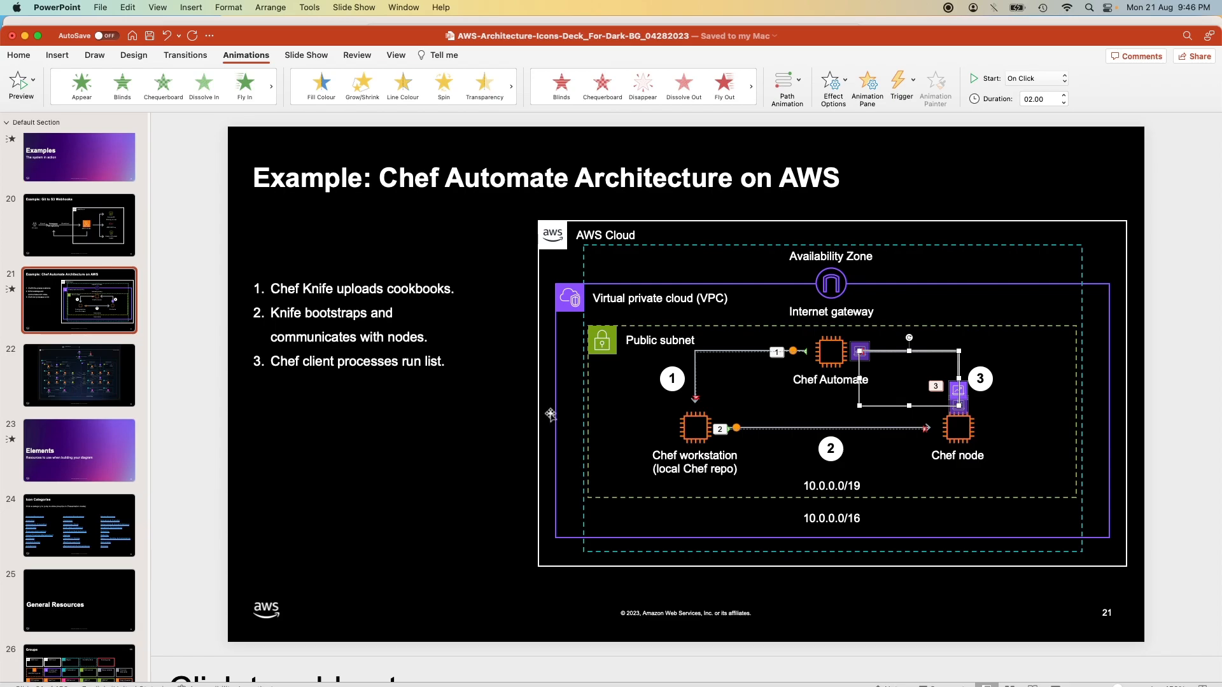
mouse_move(481, 418)
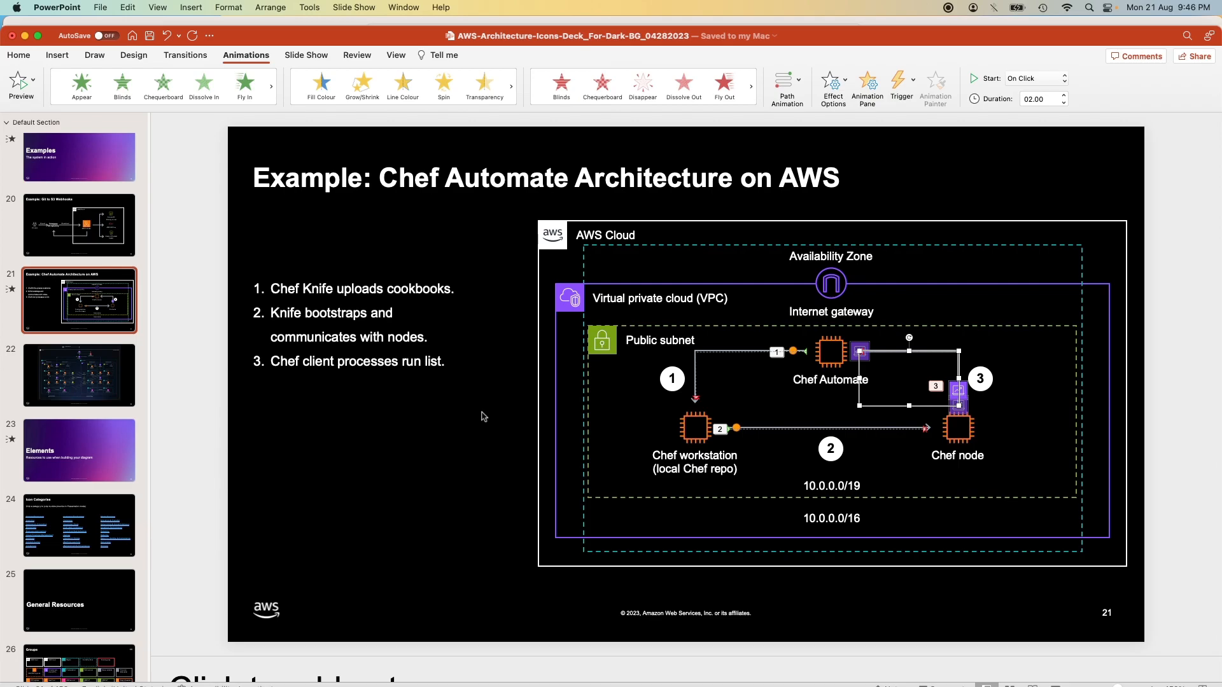
mouse_move(332, 41)
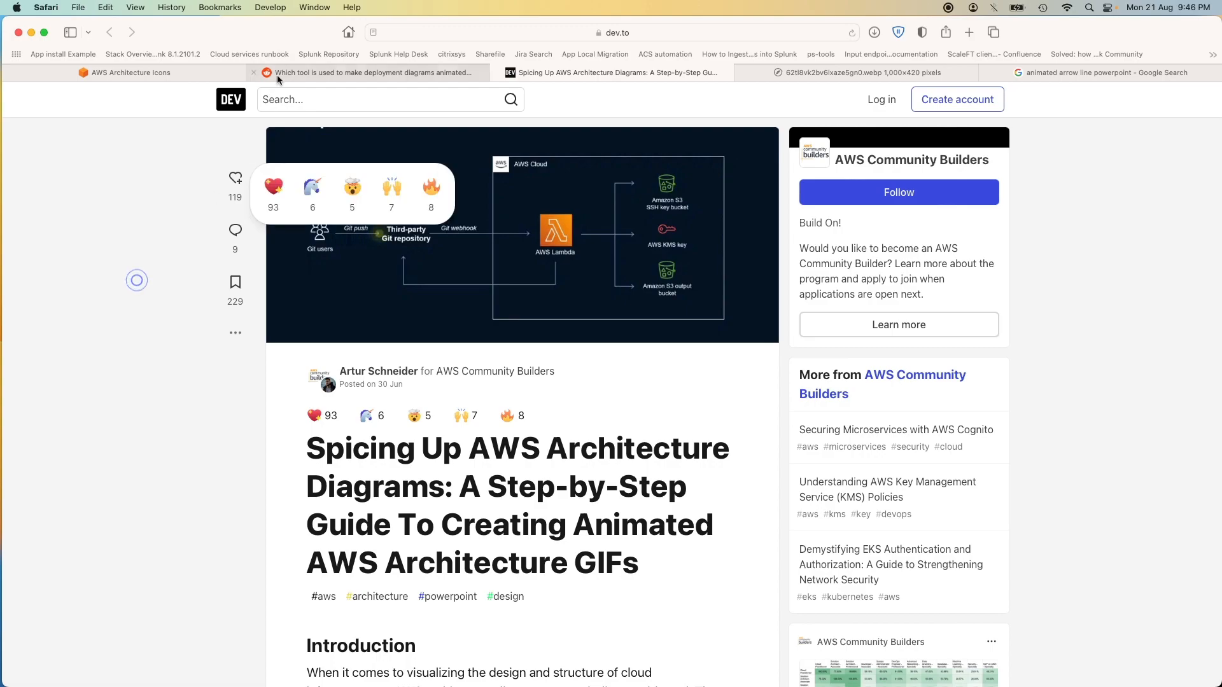
Switch Safari back to the AWS Architecture Icons page
left_click(124, 72)
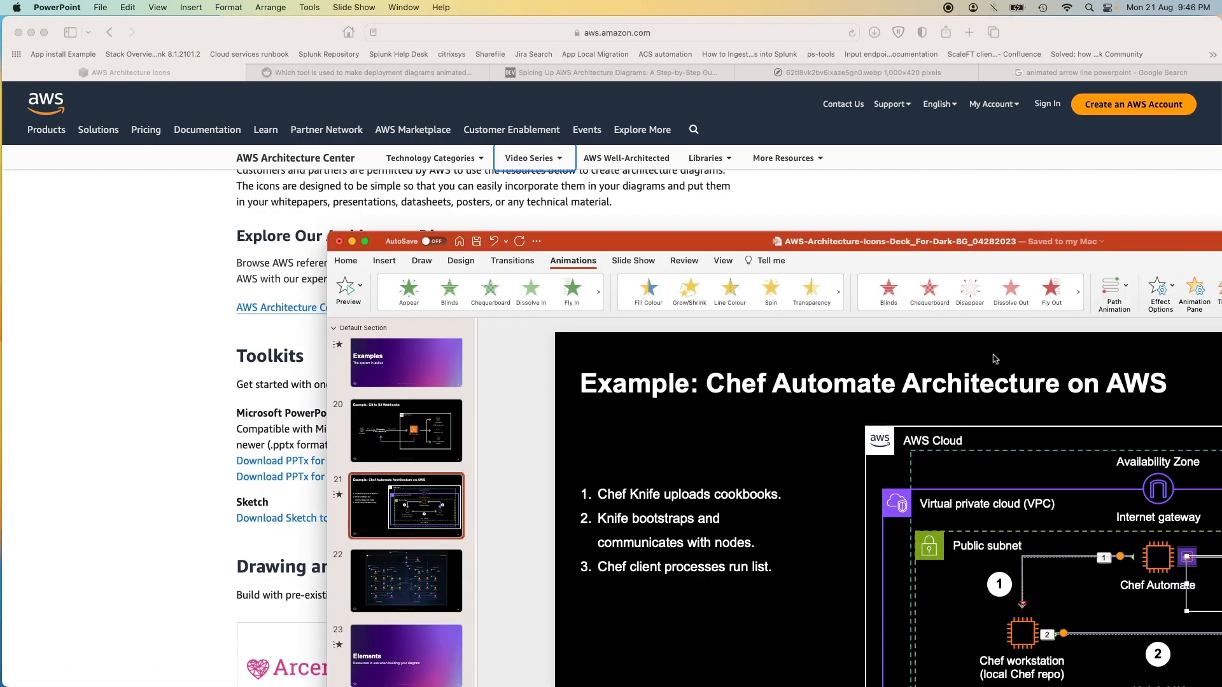
Bring the PowerPoint window with the animated Chef Automate slide back to the front
left_click(364, 240)
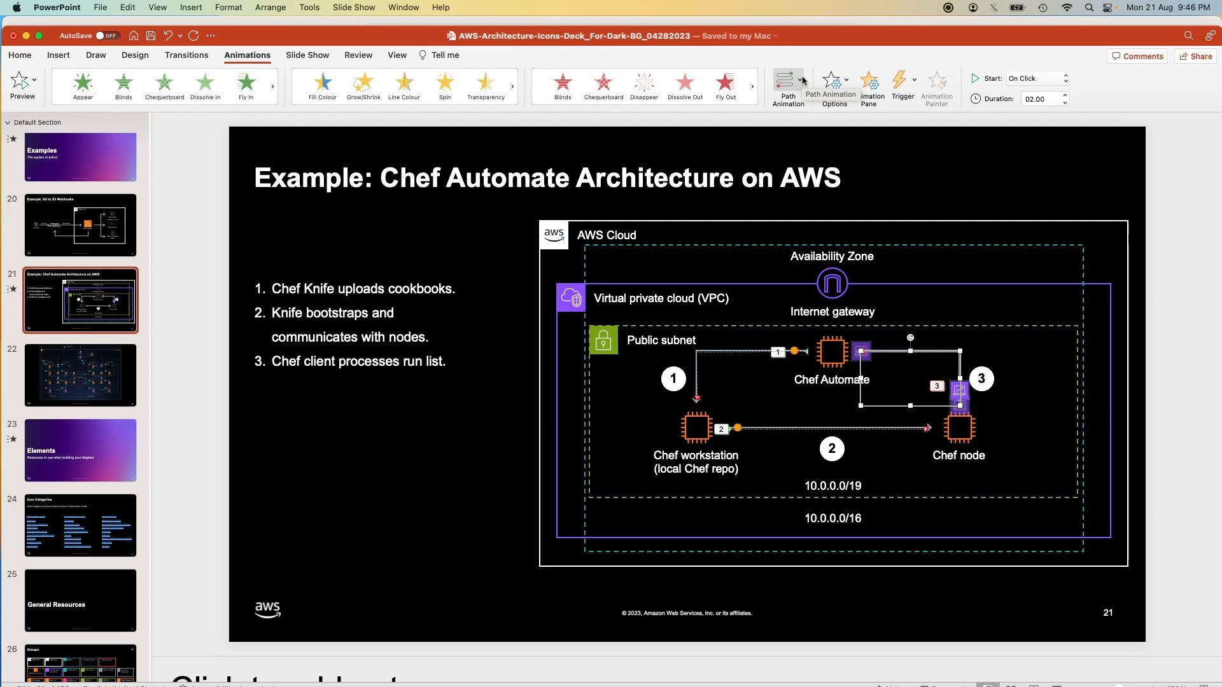
mouse_move(874, 308)
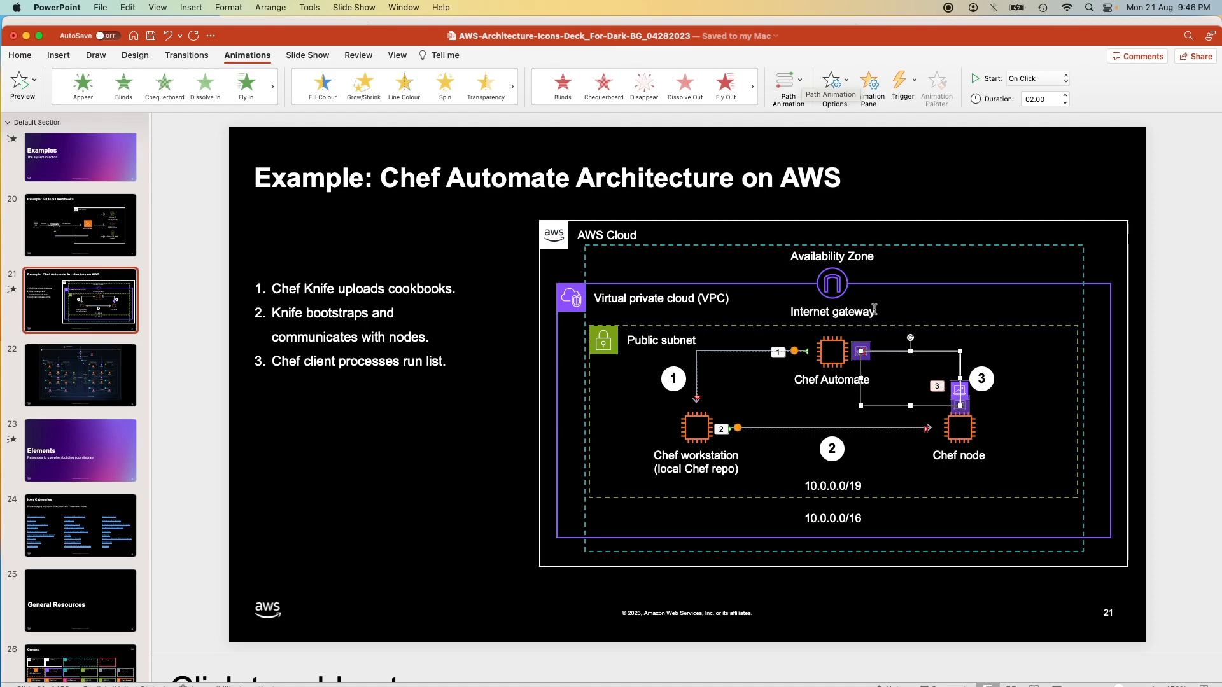